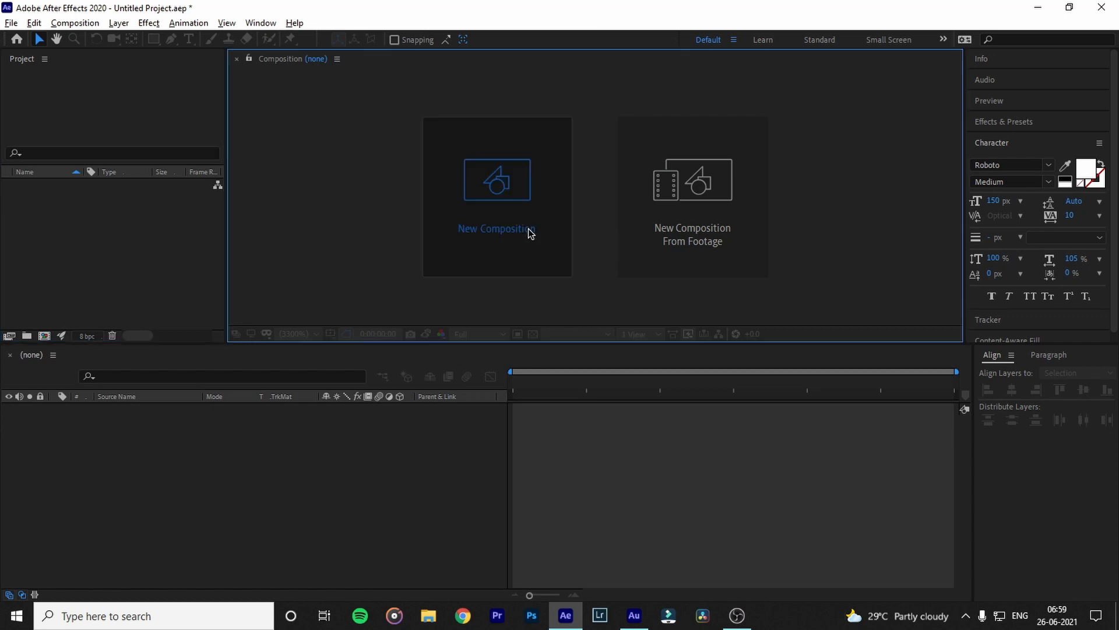
# Create Comp 1 at 1920×1080, 23.976 fps, 10 seconds, black background, reviewing aspect and frame-rate options.
pyautogui.click(497, 228)
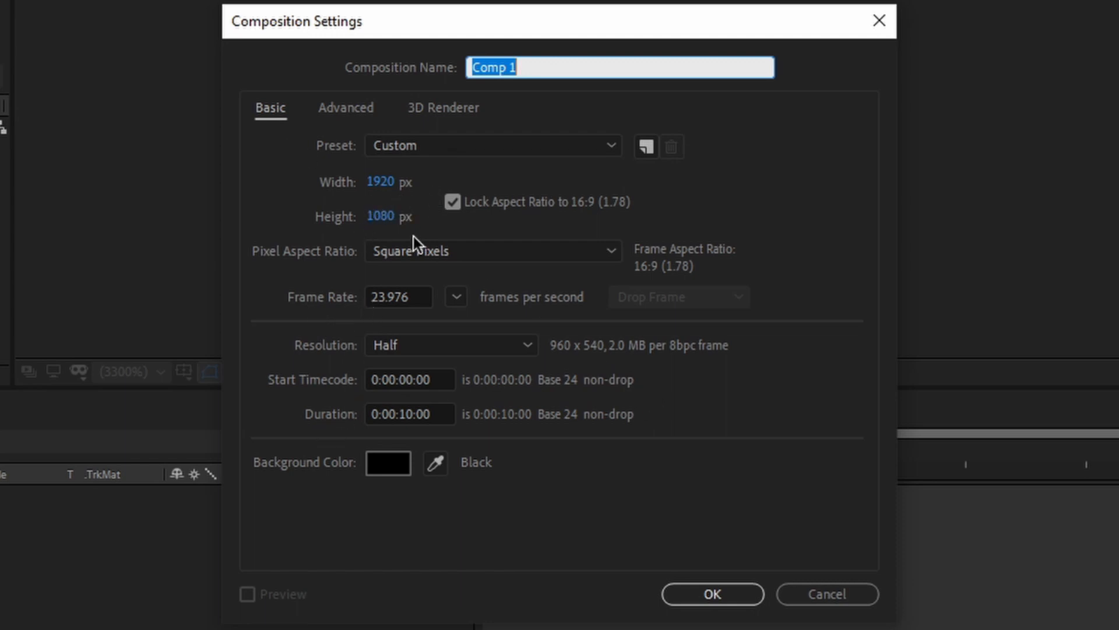
pyautogui.click(490, 250)
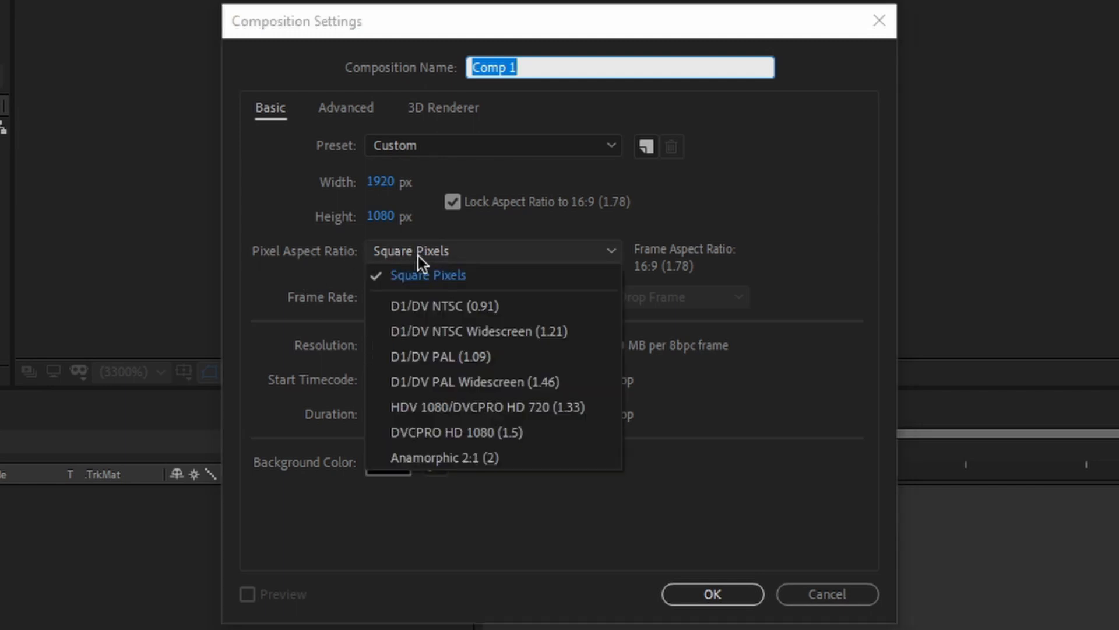
pyautogui.click(456, 296)
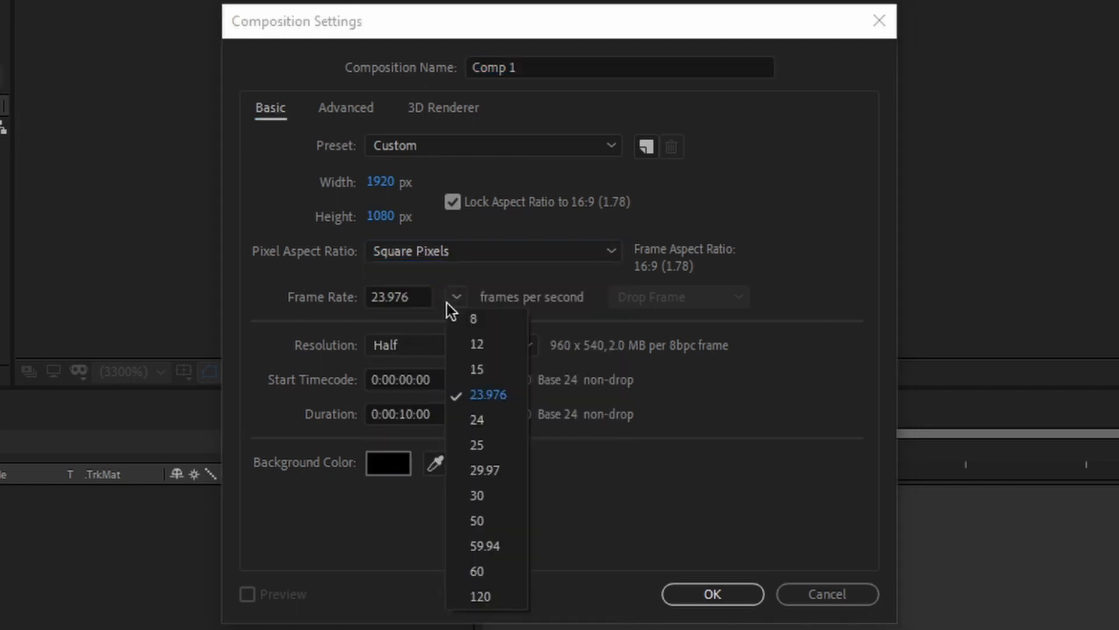
pyautogui.moveTo(477, 419)
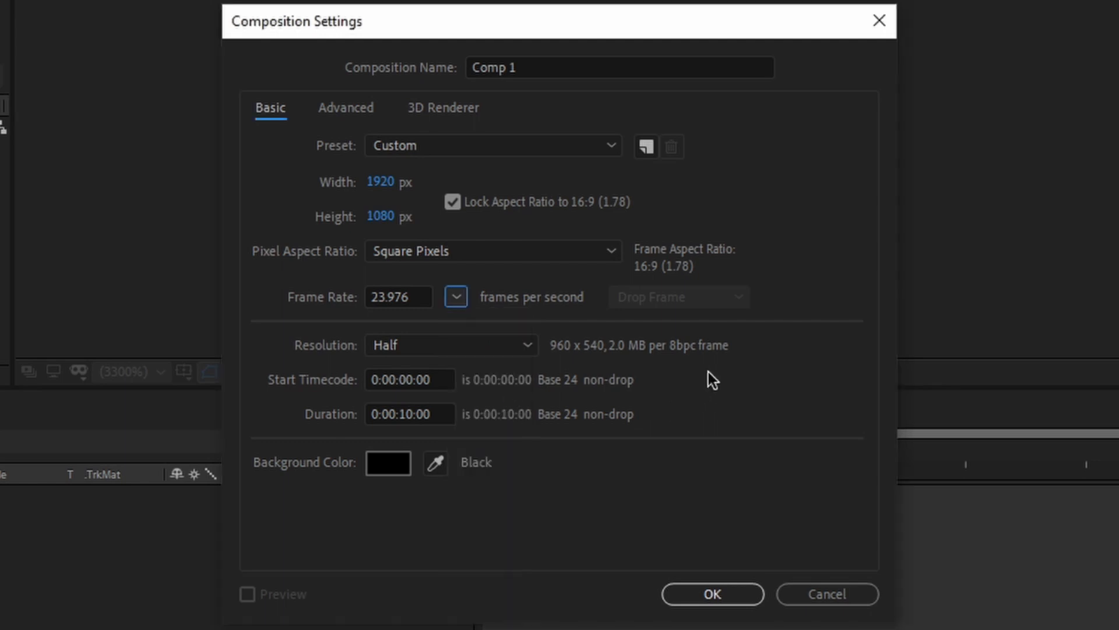
pyautogui.moveTo(328, 431)
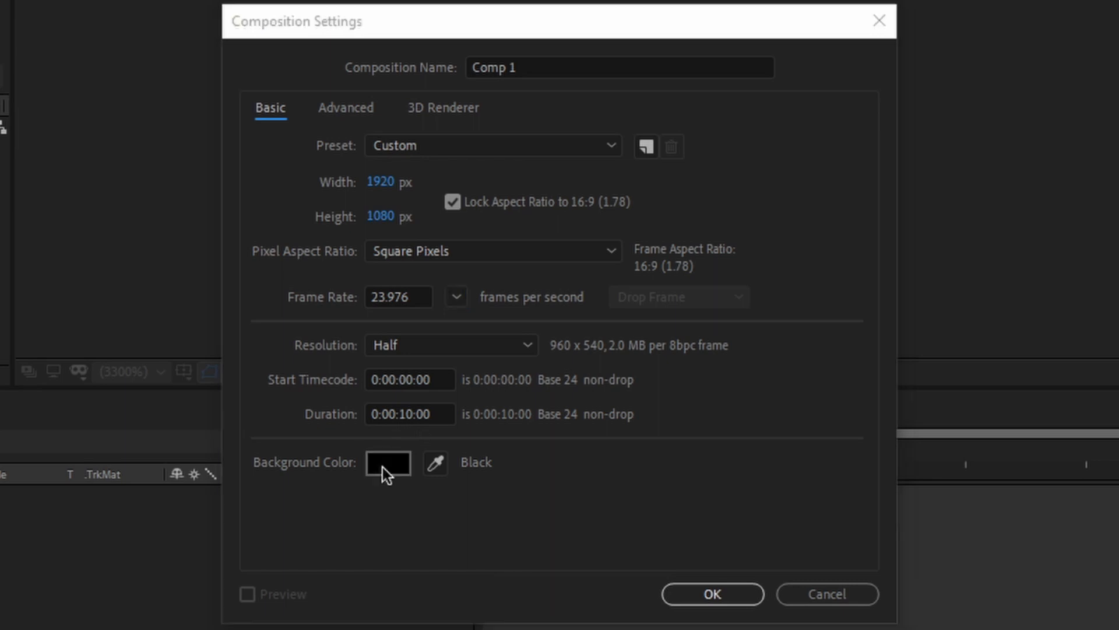
pyautogui.click(387, 463)
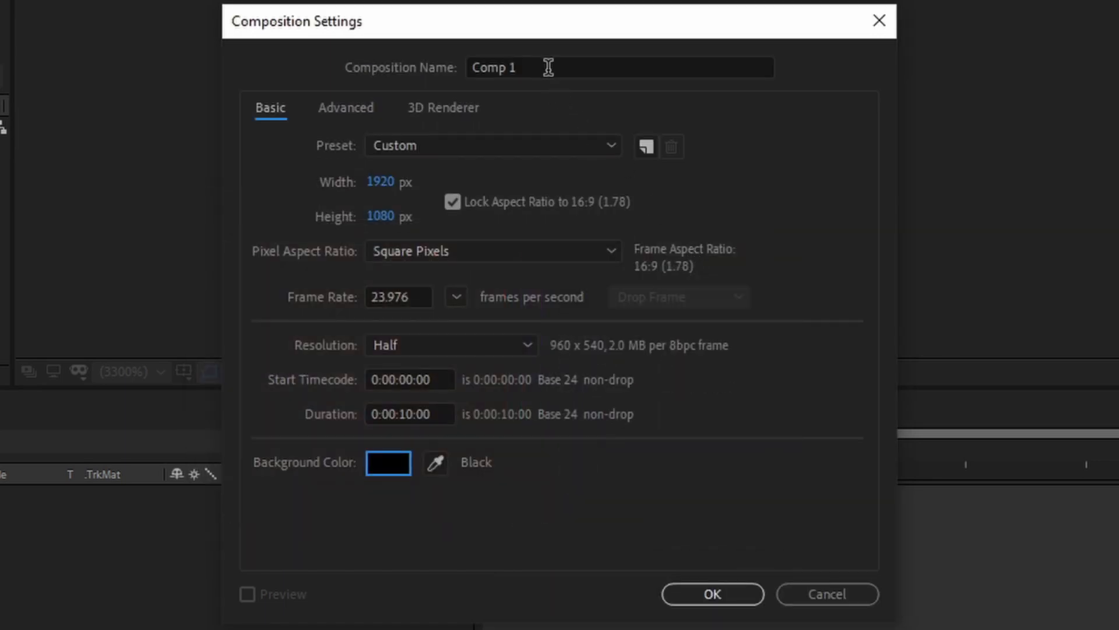
pyautogui.moveTo(766, 191)
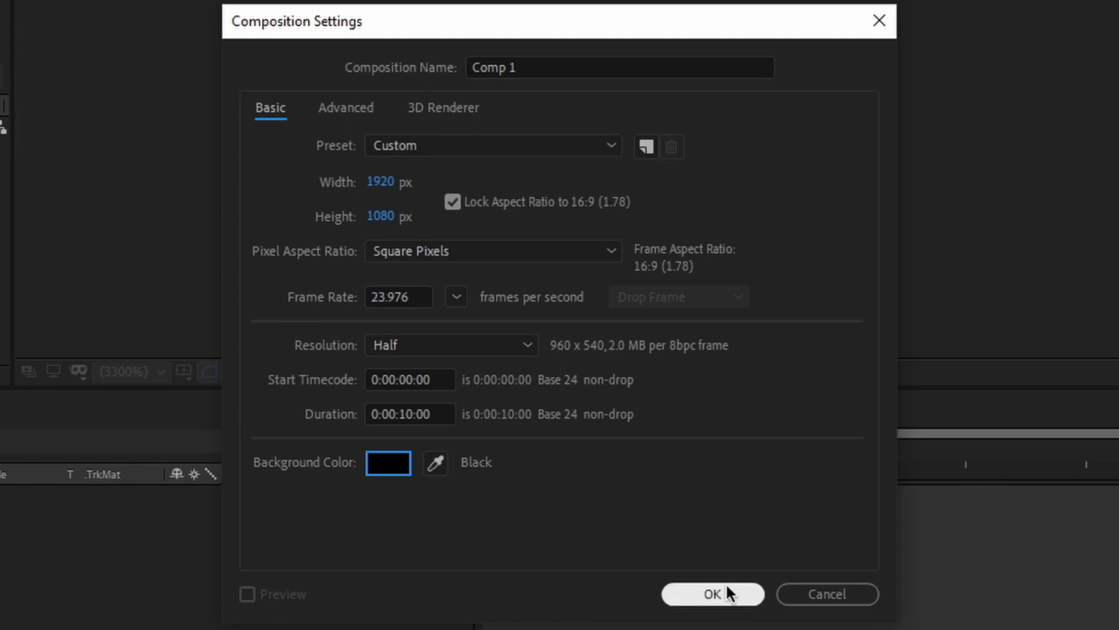
pyautogui.click(712, 594)
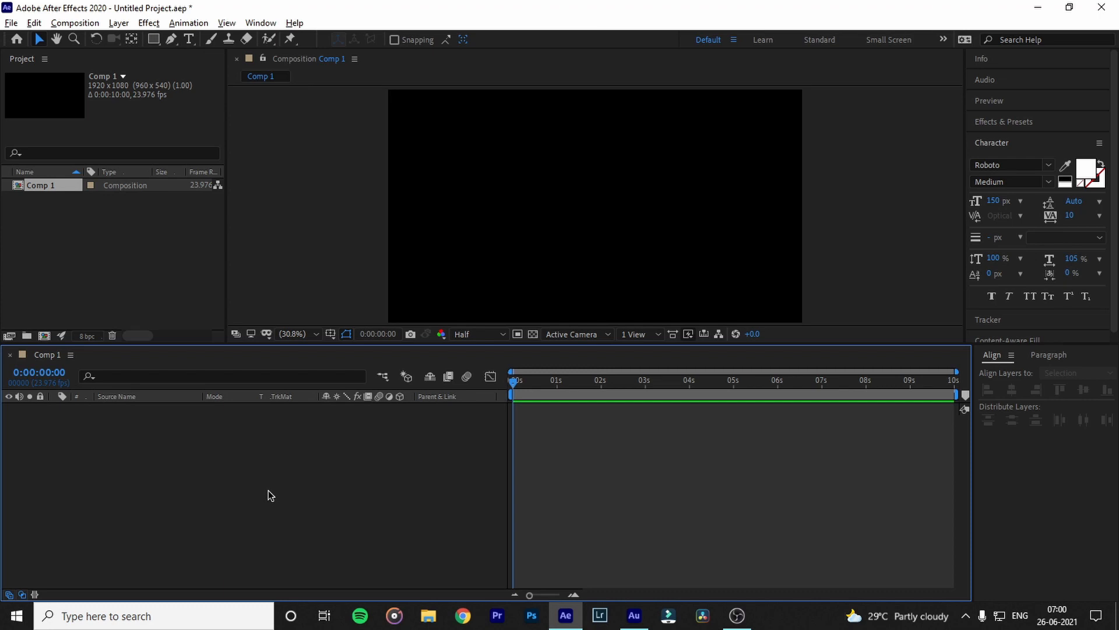
pyautogui.moveTo(270, 492)
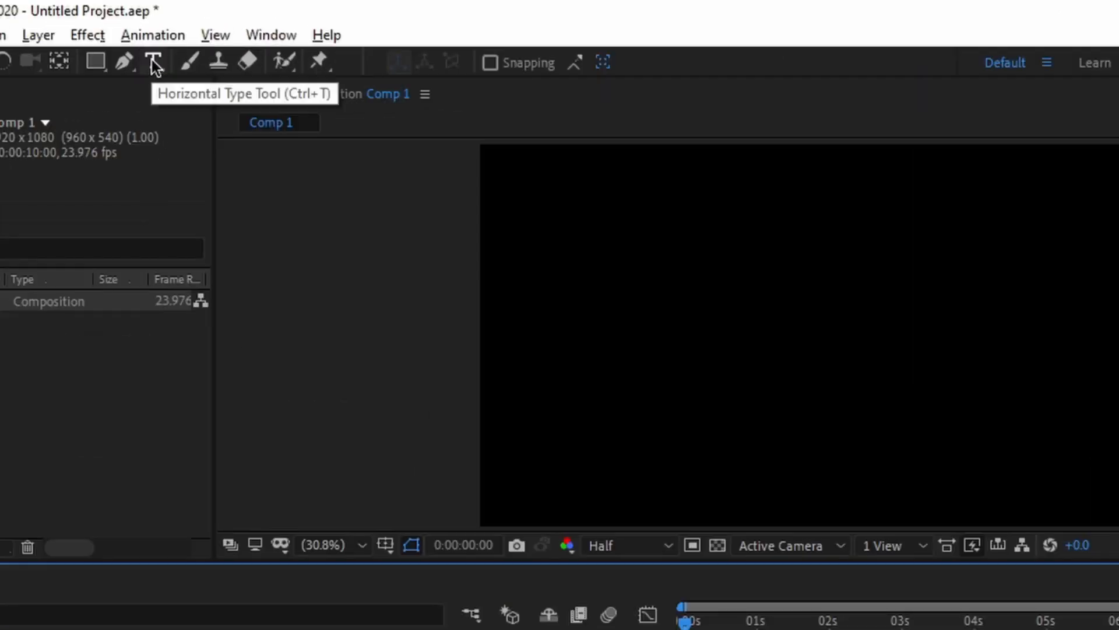
# Add a horizontal text layer reading TRACKING and colour it pure white (FFFFFF).
pyautogui.click(151, 62)
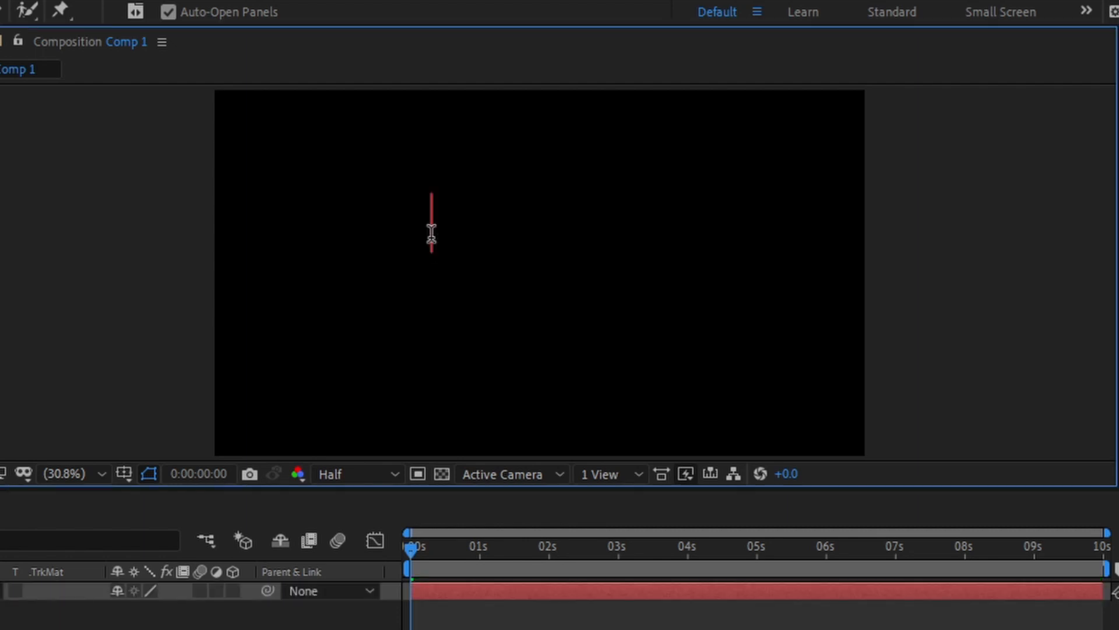
pyautogui.write('TRACKING')
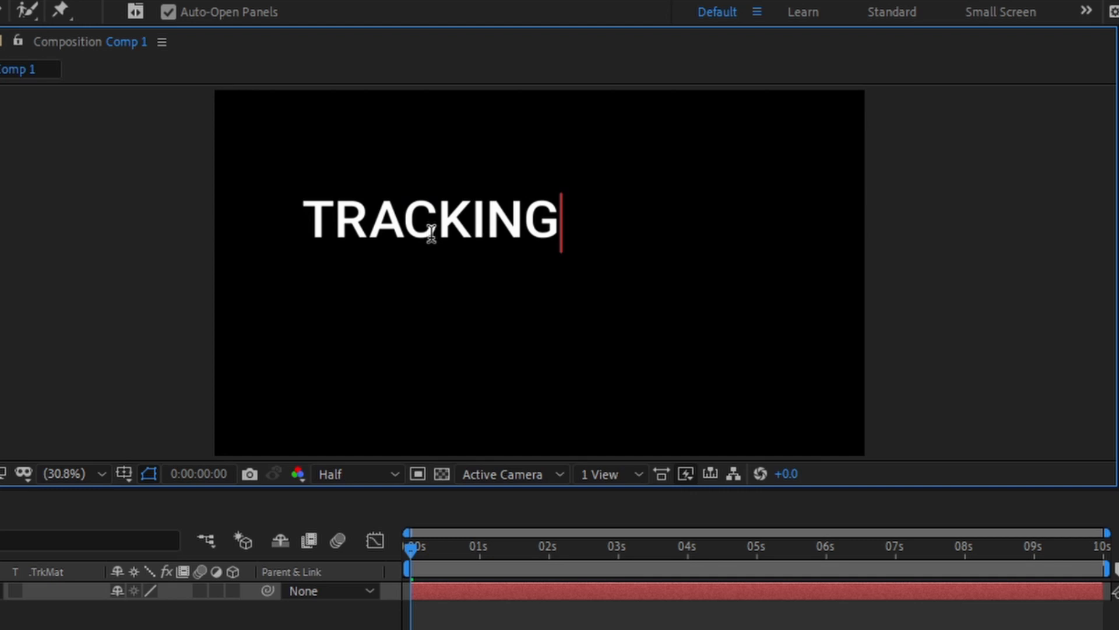
pyautogui.press('ctrl+a')
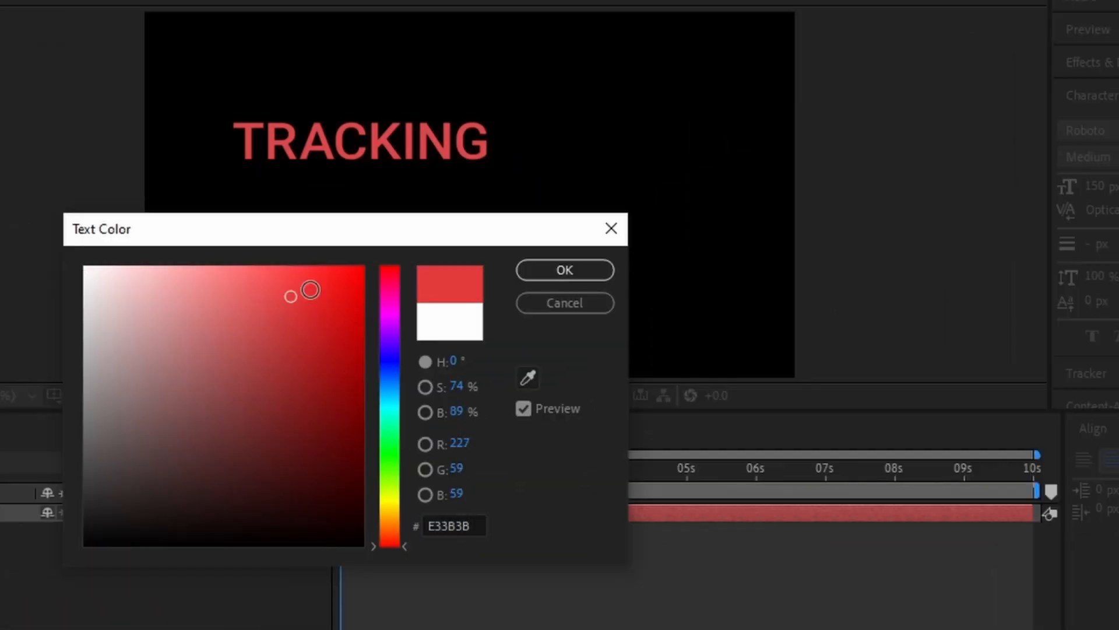
pyautogui.click(85, 273)
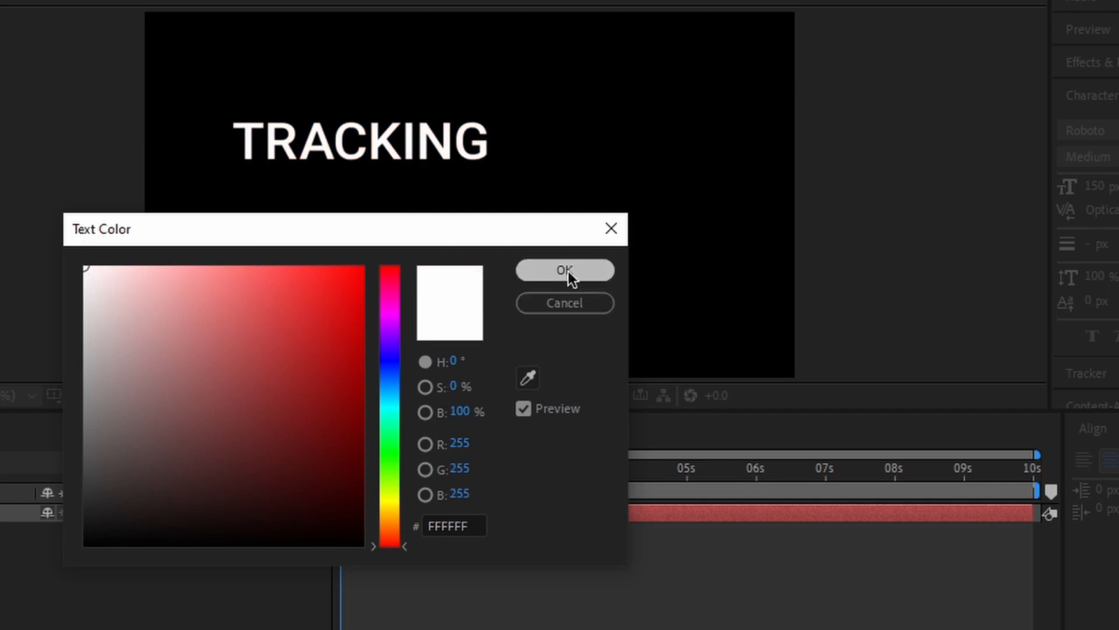
pyautogui.click(565, 269)
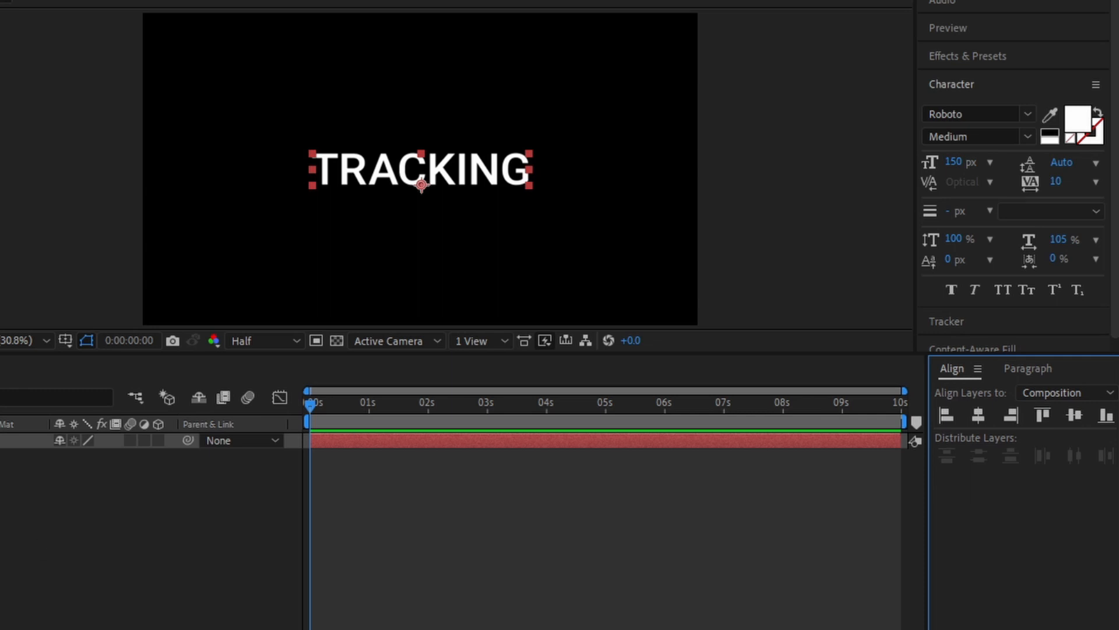
# Align the TRACKING layer to the composition's horizontal and vertical centre.
pyautogui.click(160, 16)
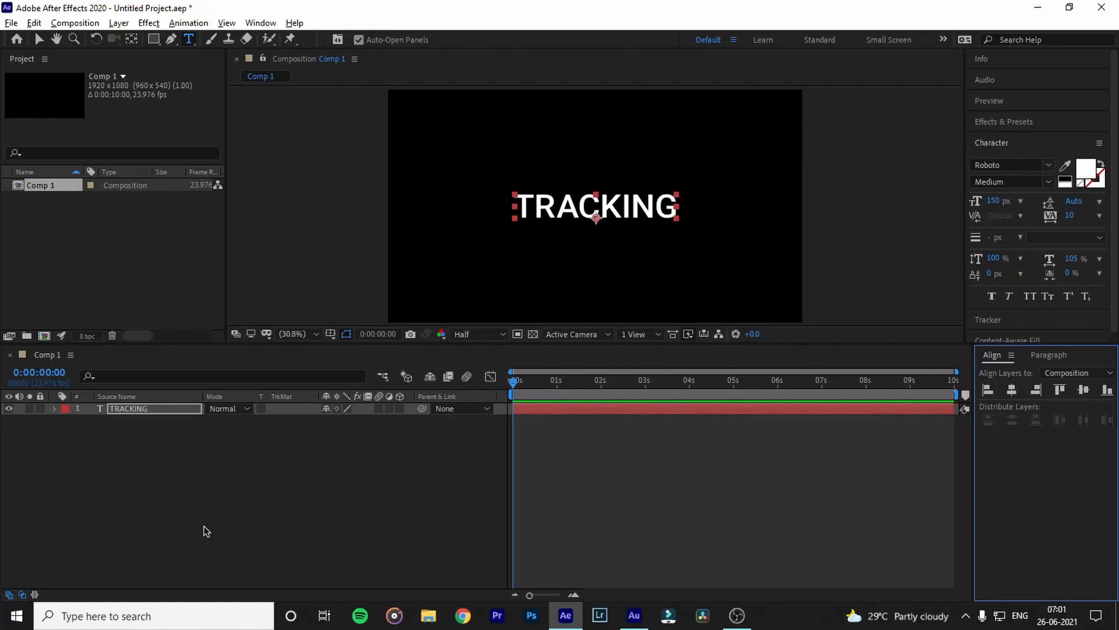
pyautogui.moveTo(304, 352)
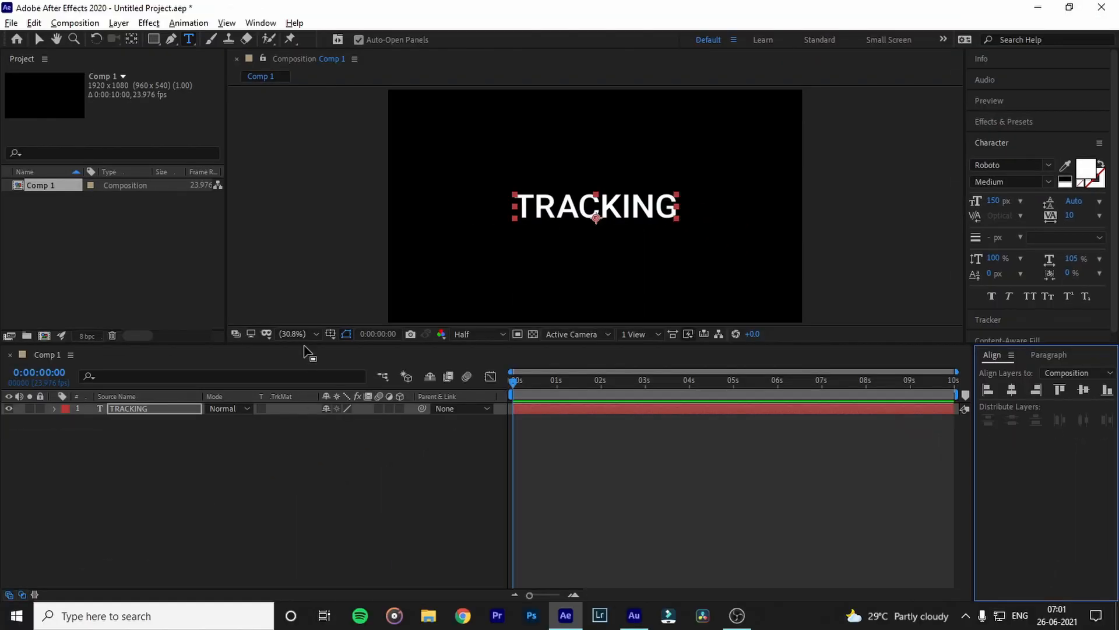
# Set viewer magnification to 50% and switch to the Anchor Point Tool on the text layer.
pyautogui.click(292, 333)
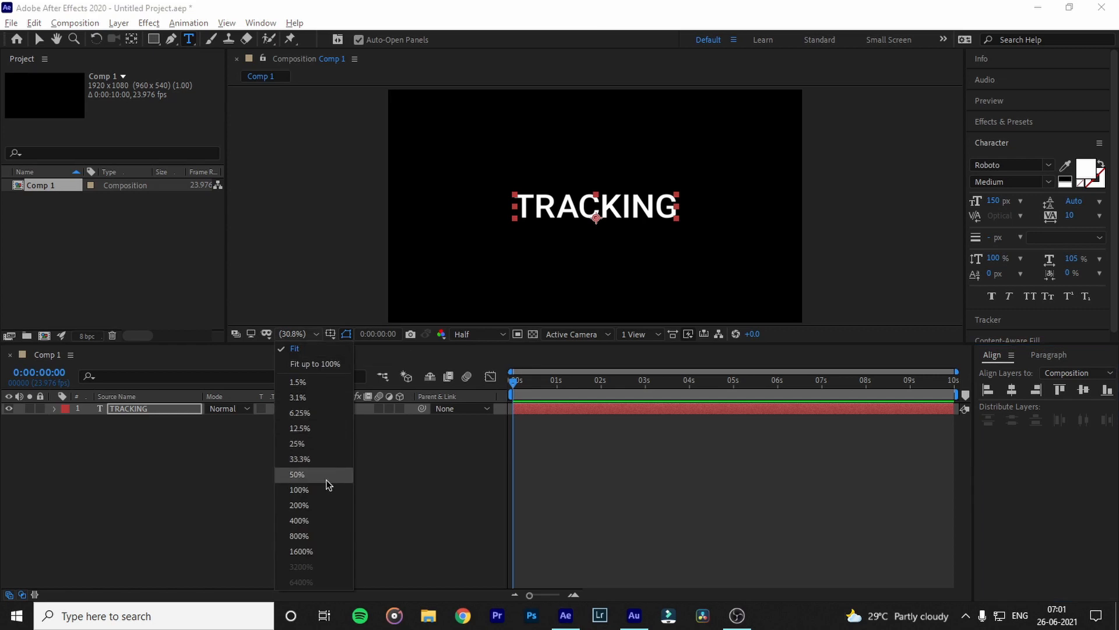
pyautogui.click(295, 475)
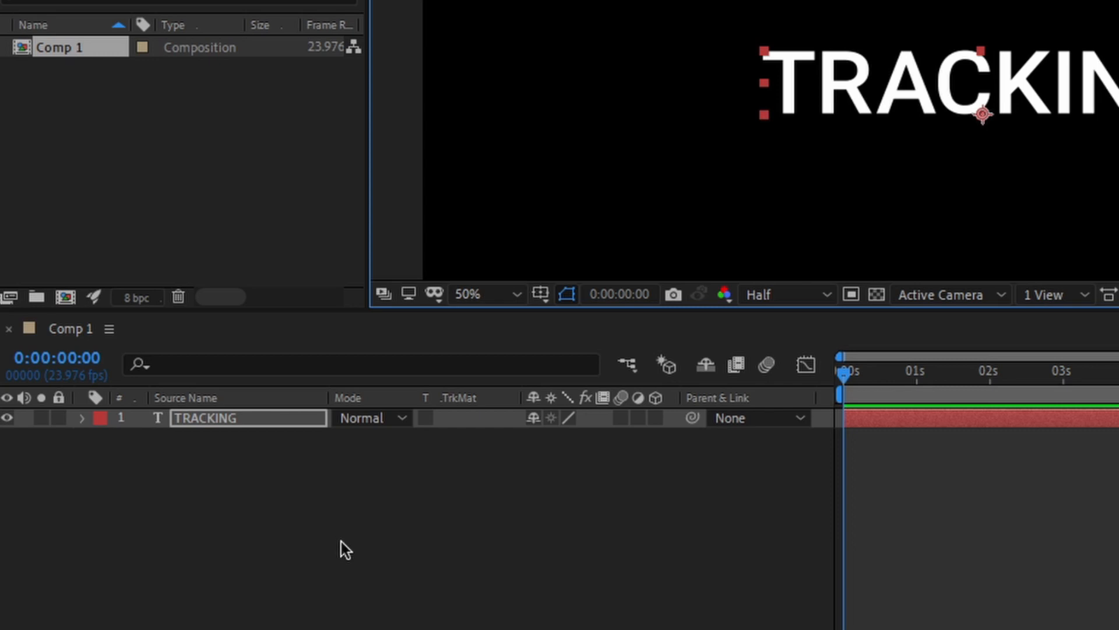
pyautogui.moveTo(229, 574)
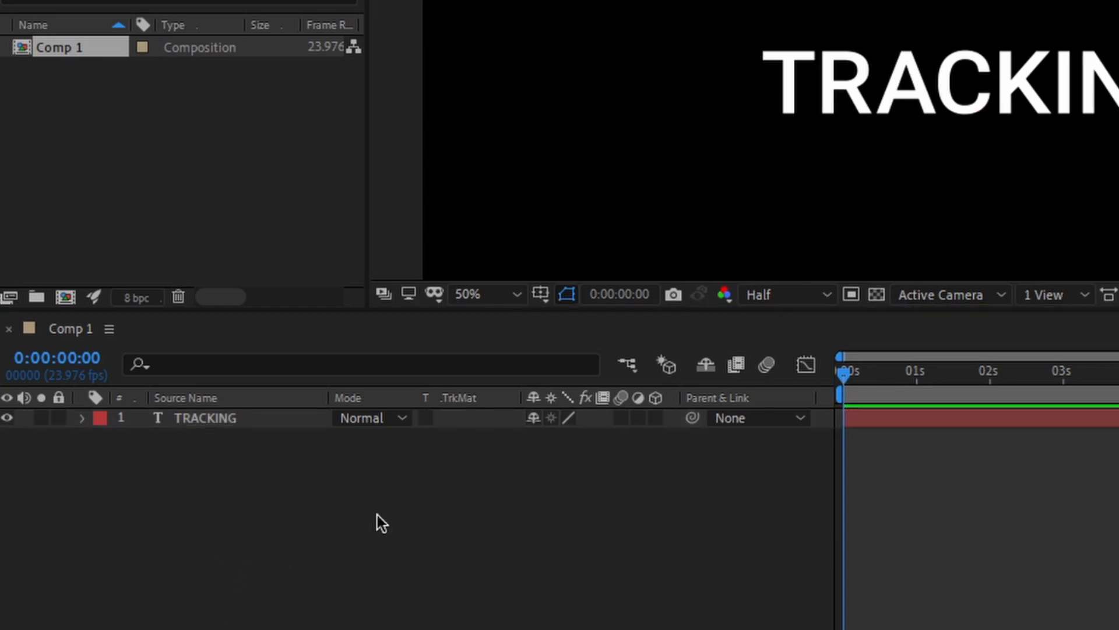
pyautogui.press('v')
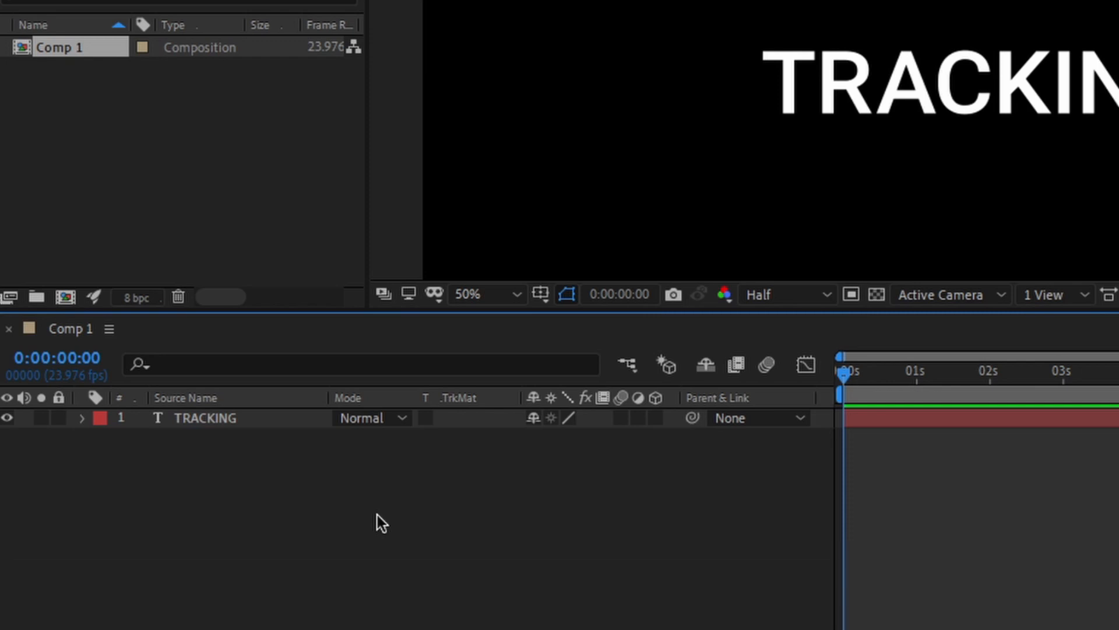
pyautogui.press('y')
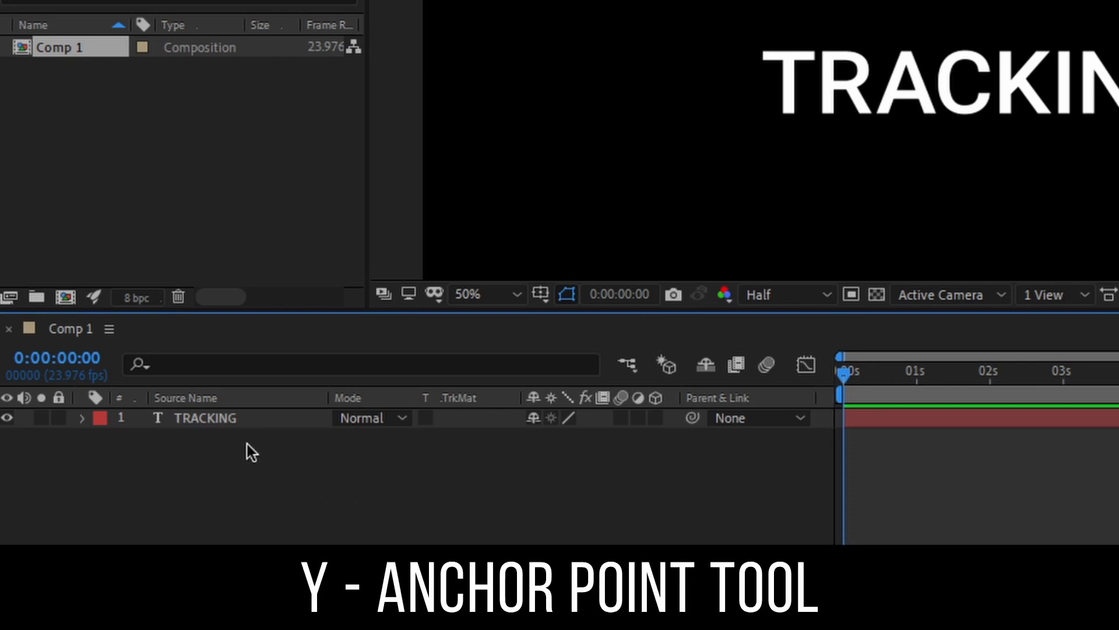
pyautogui.click(202, 417)
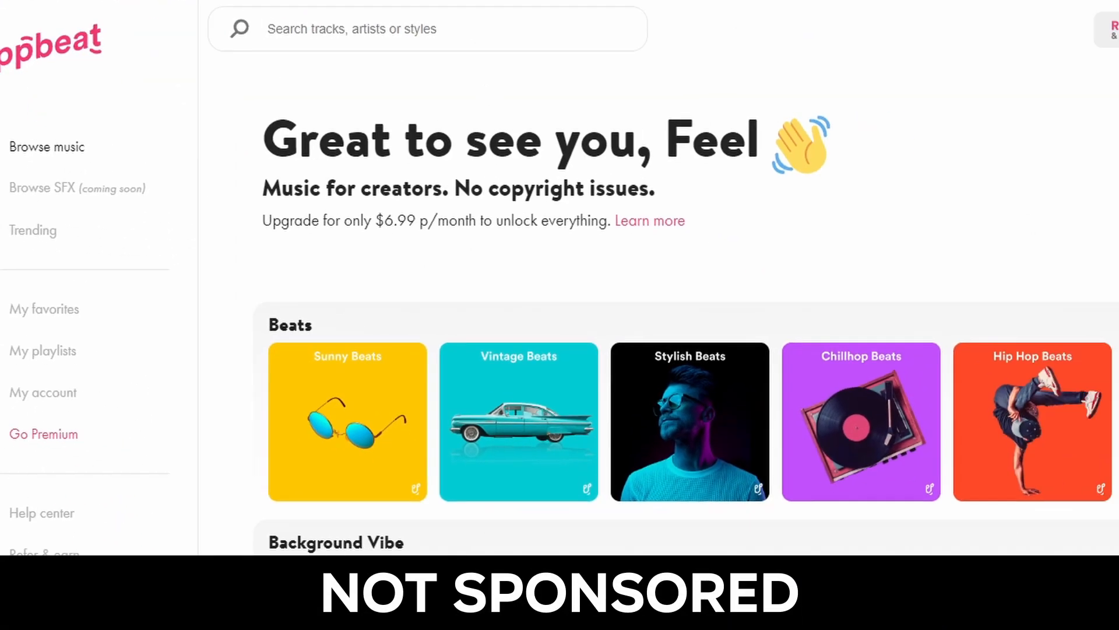
pyautogui.scroll(-3)
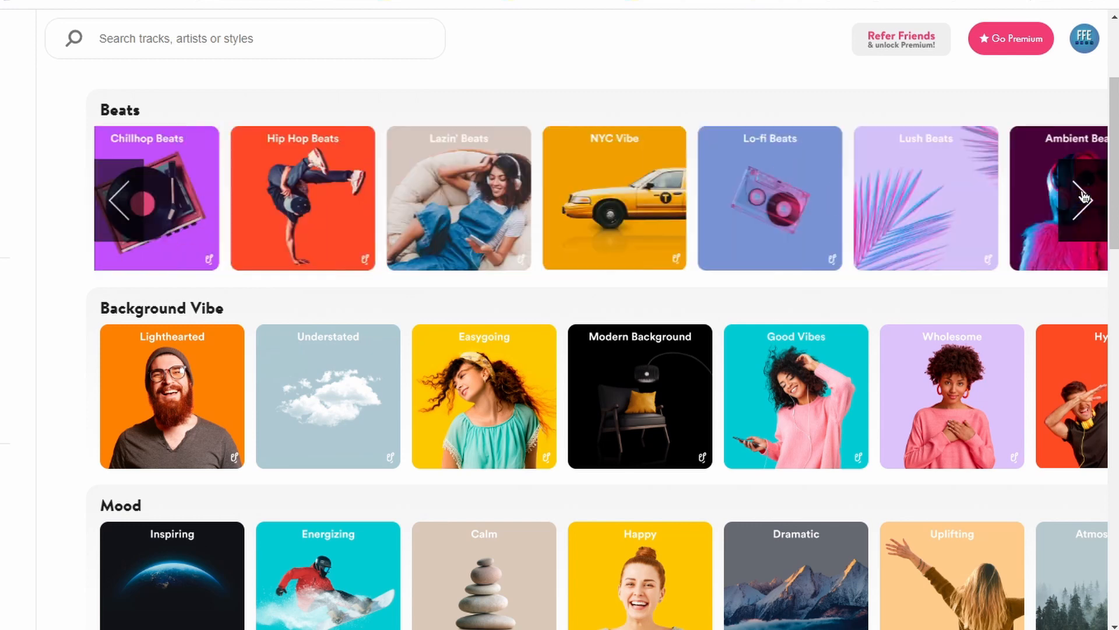
pyautogui.click(1084, 198)
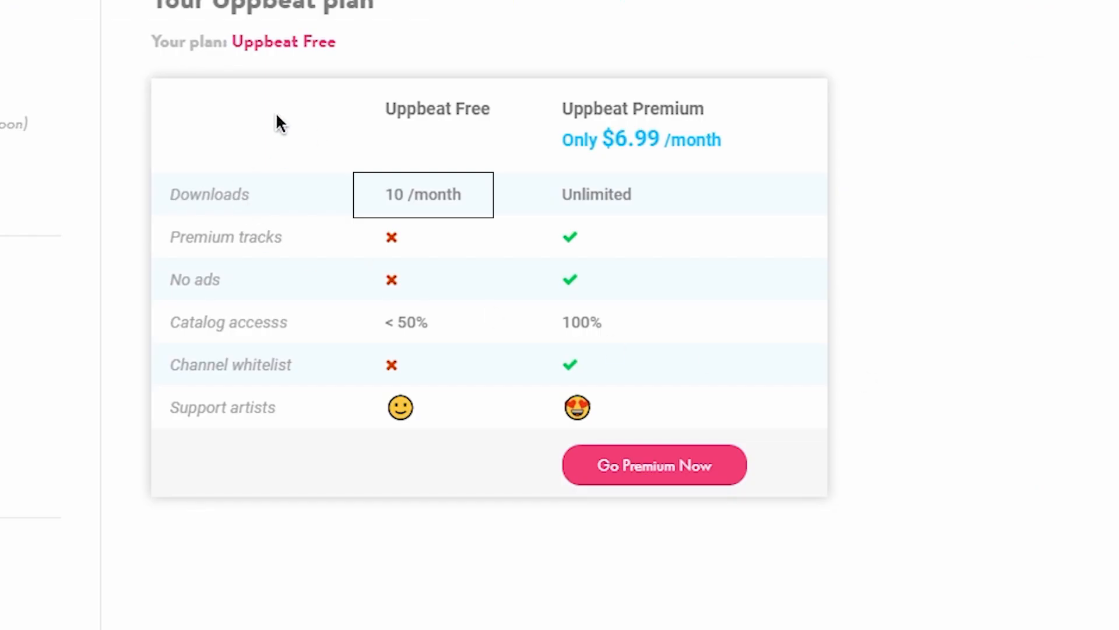
pyautogui.moveTo(173, 43)
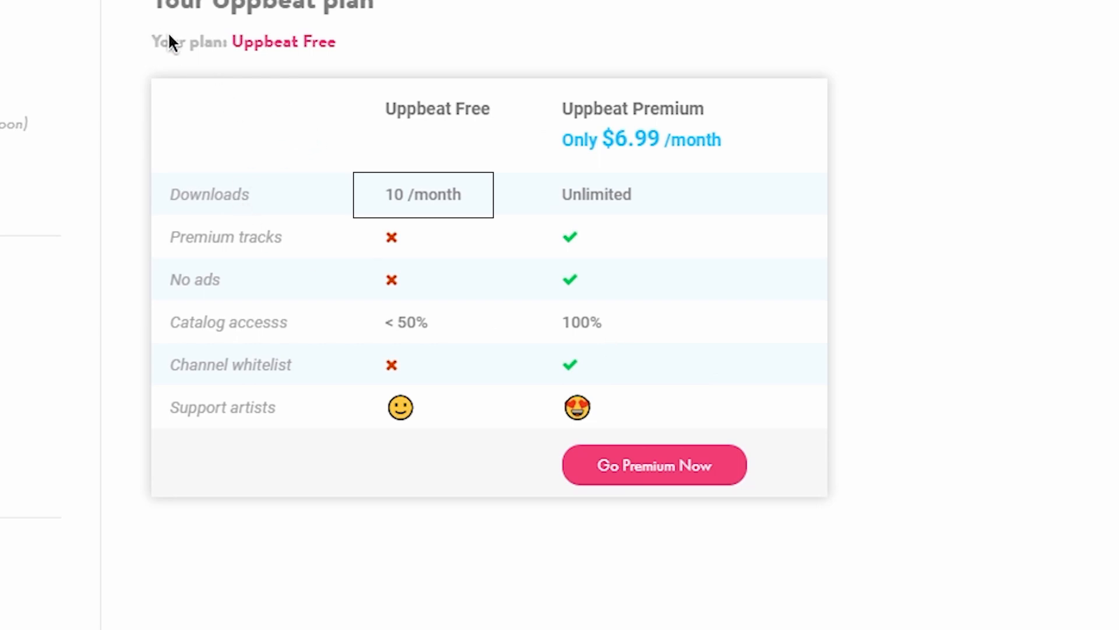
pyautogui.moveTo(409, 118)
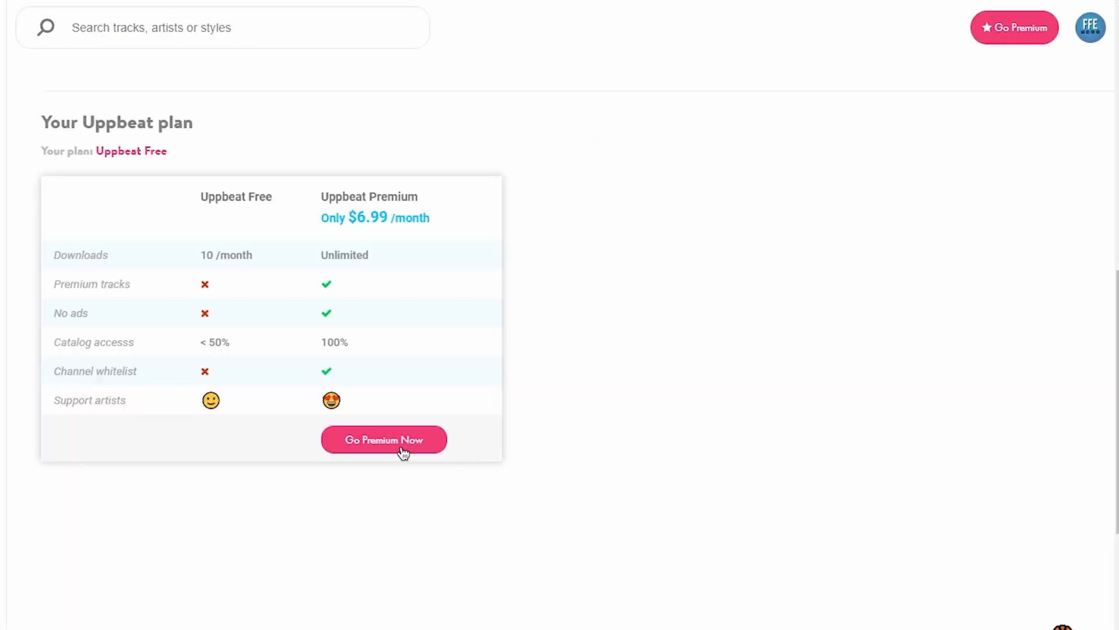
pyautogui.click(384, 440)
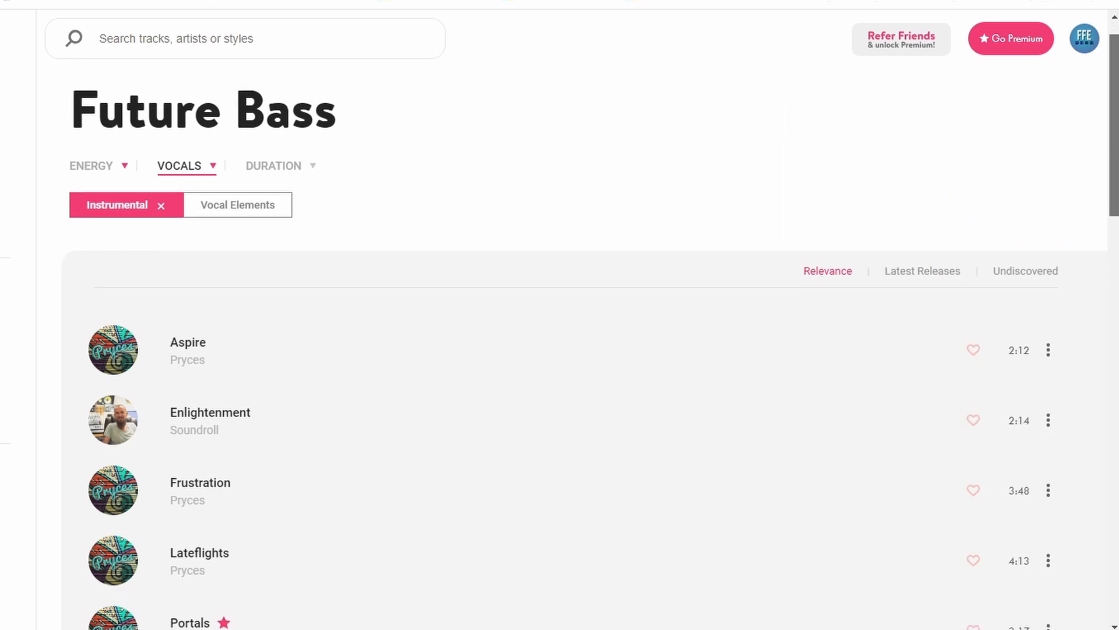
pyautogui.scroll(-3)
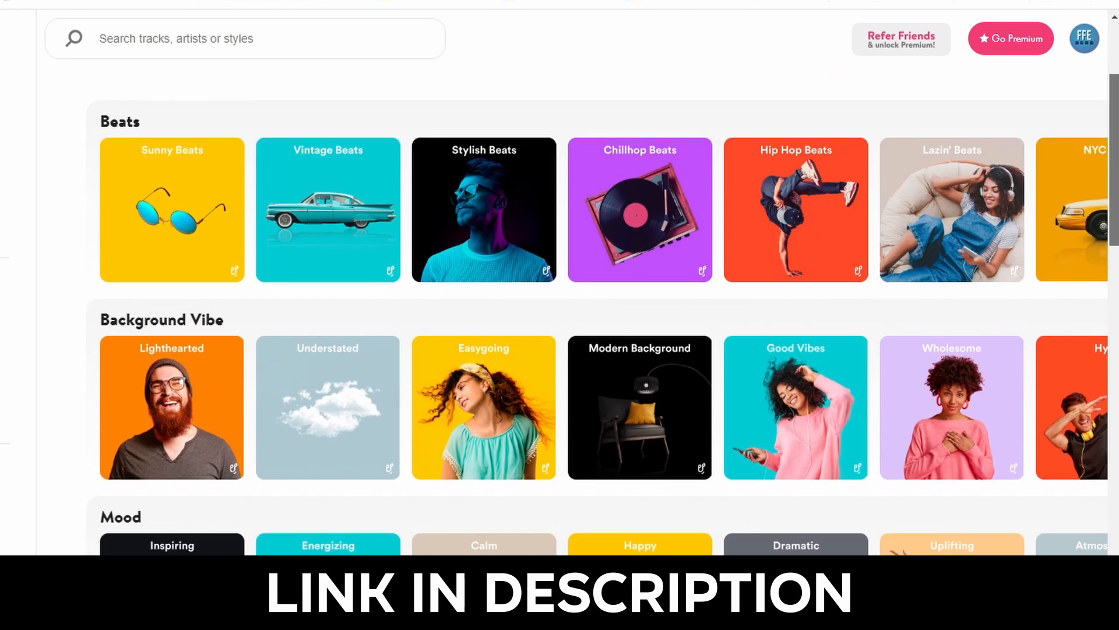
pyautogui.scroll(-3)
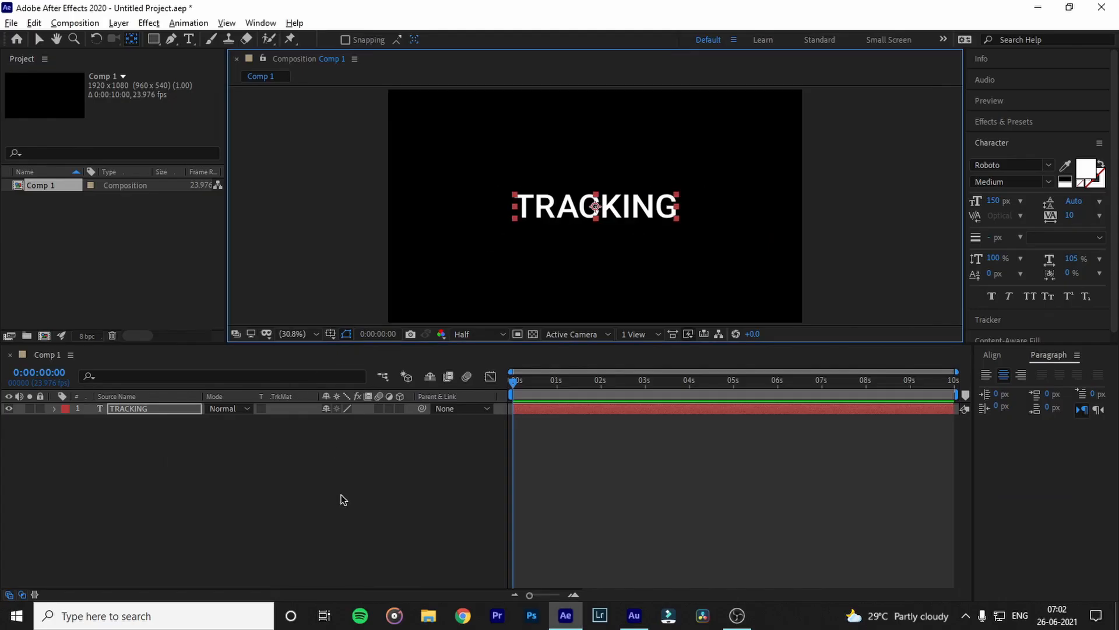
pyautogui.click(347, 497)
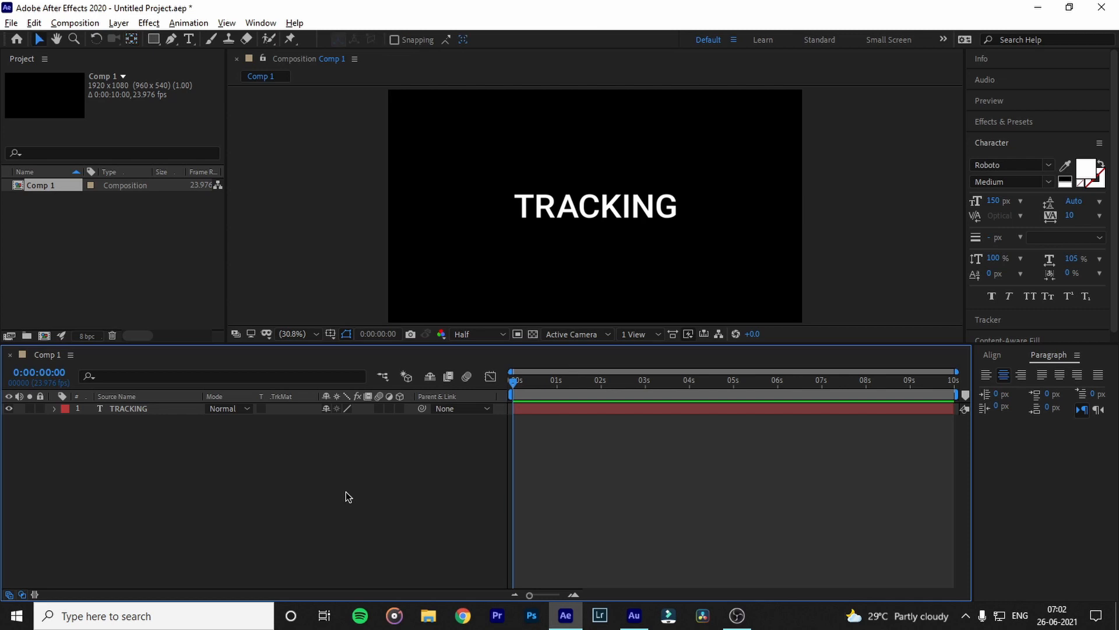
pyautogui.press('v')
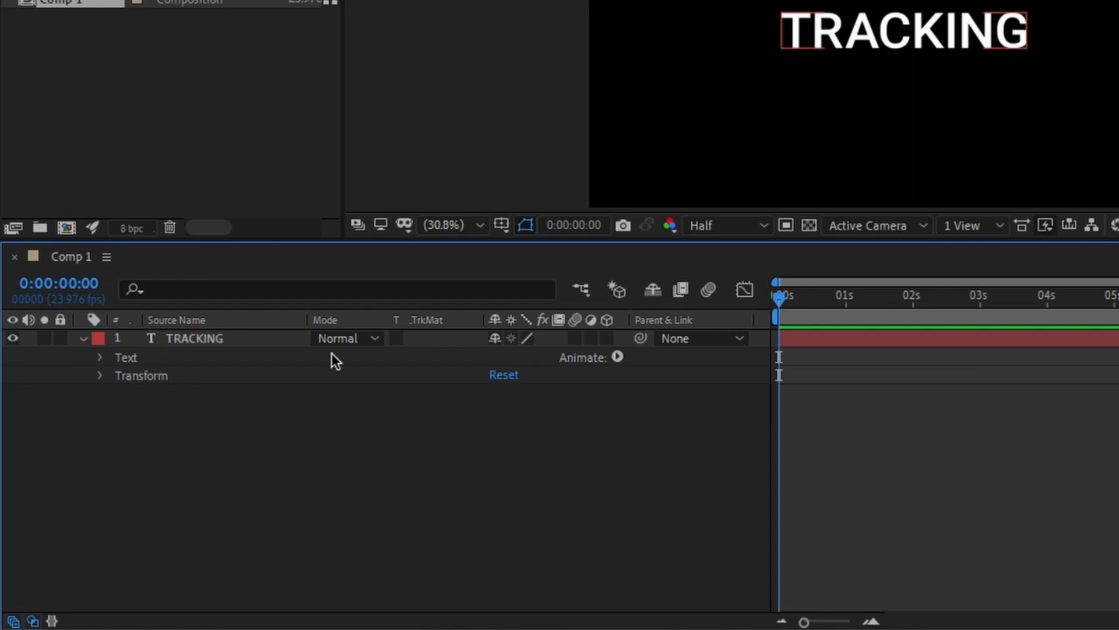
# Add a Tracking animator and keyframe Tracking Amount at 0:00.
pyautogui.click(618, 357)
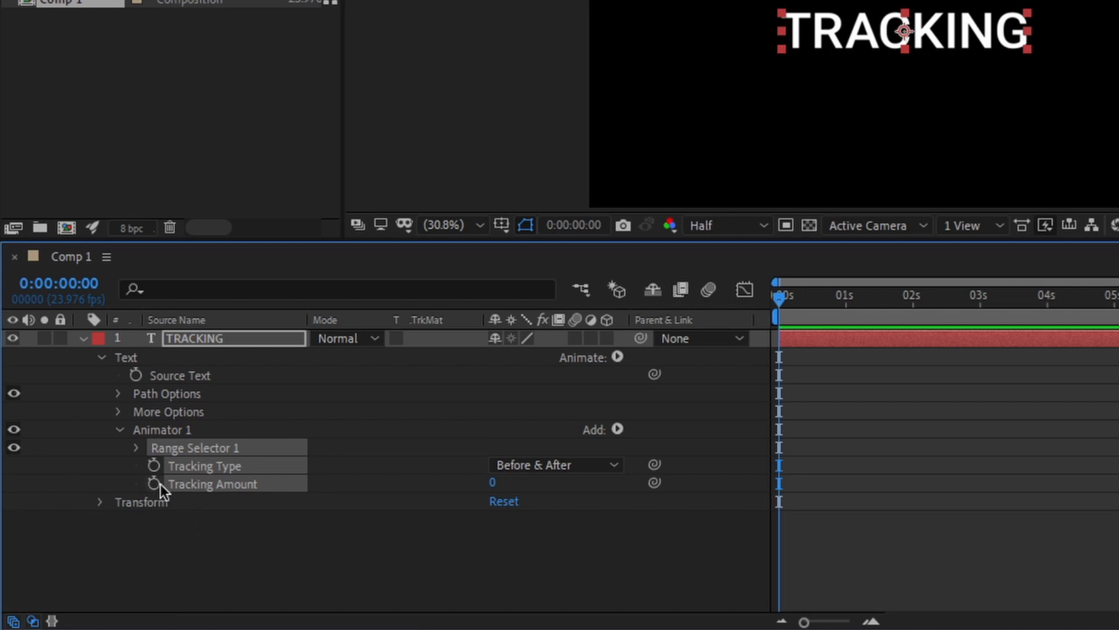
pyautogui.moveTo(154, 491)
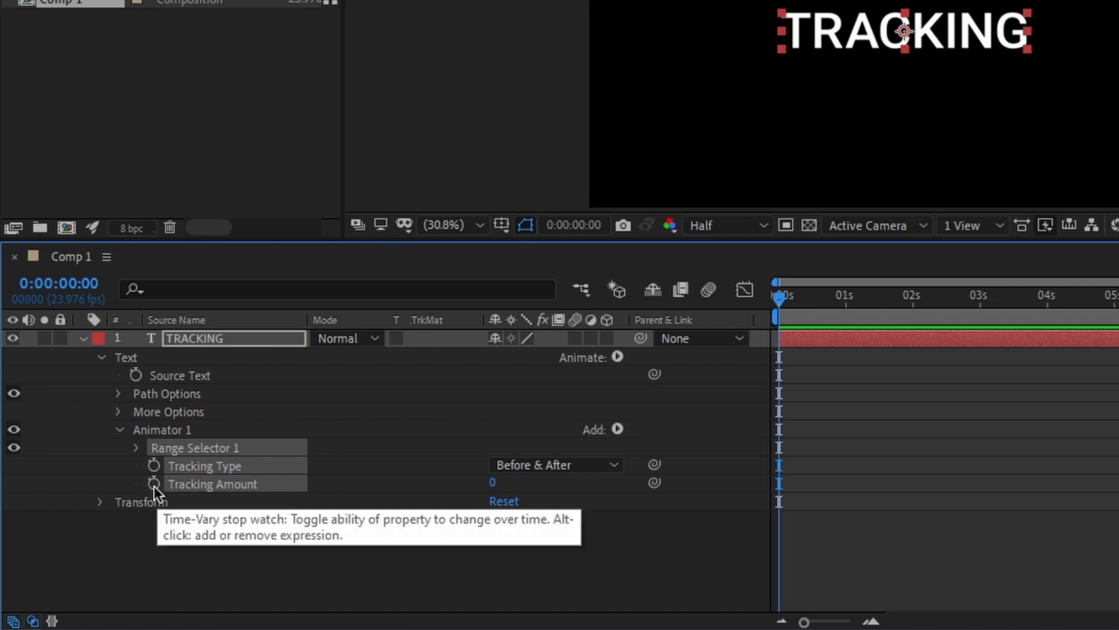
pyautogui.click(154, 482)
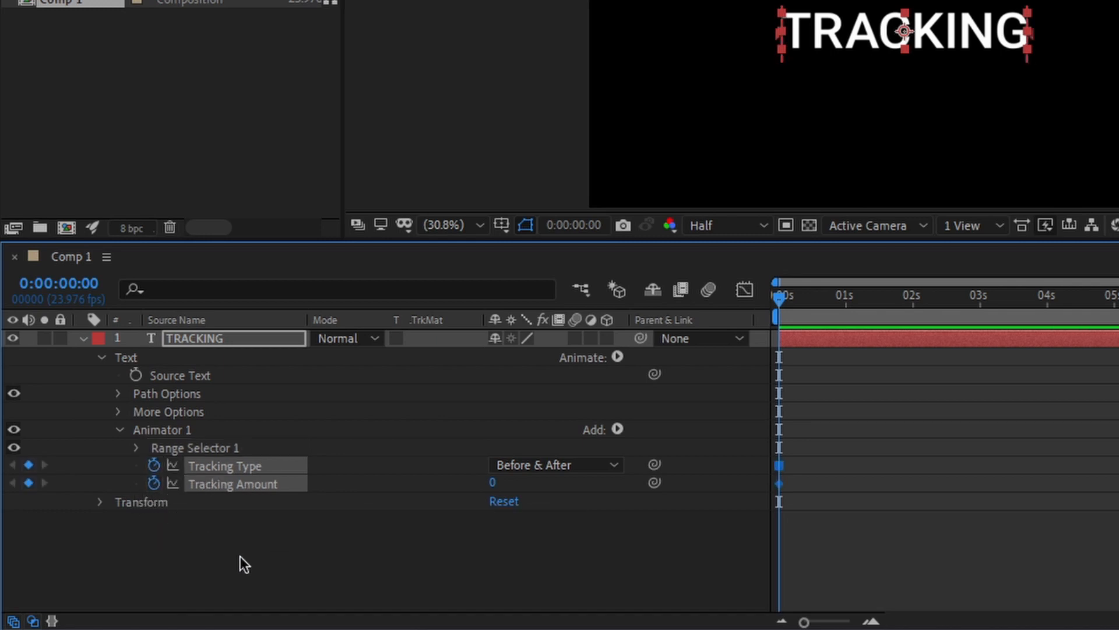
pyautogui.moveTo(796, 320)
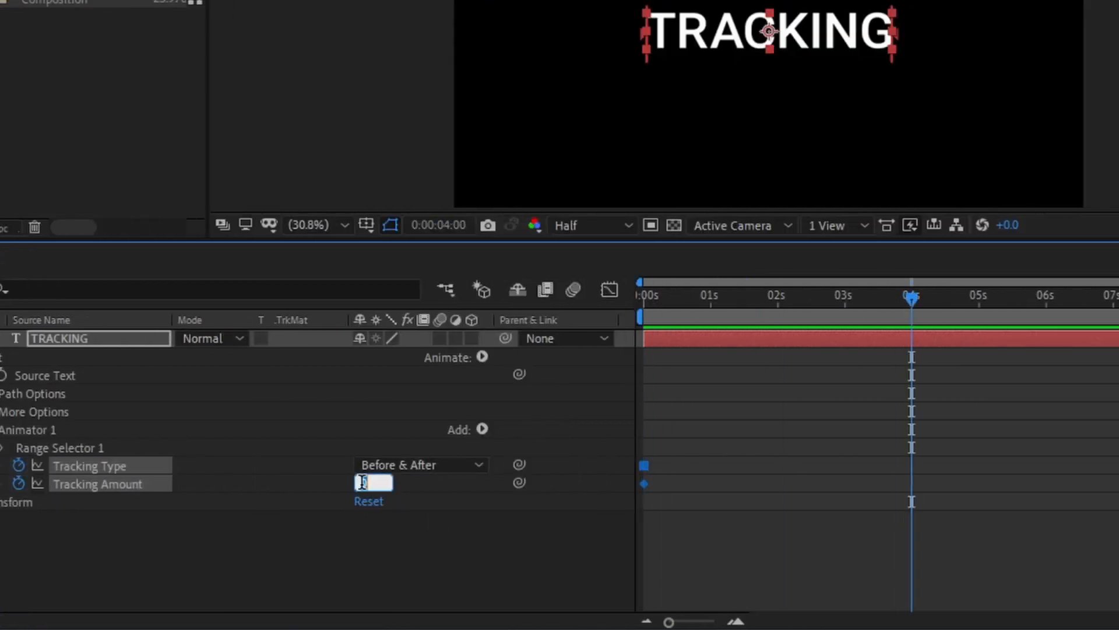
# Set Tracking Amount to 50 at the 4-second mark for a second keyframe.
pyautogui.write('5')
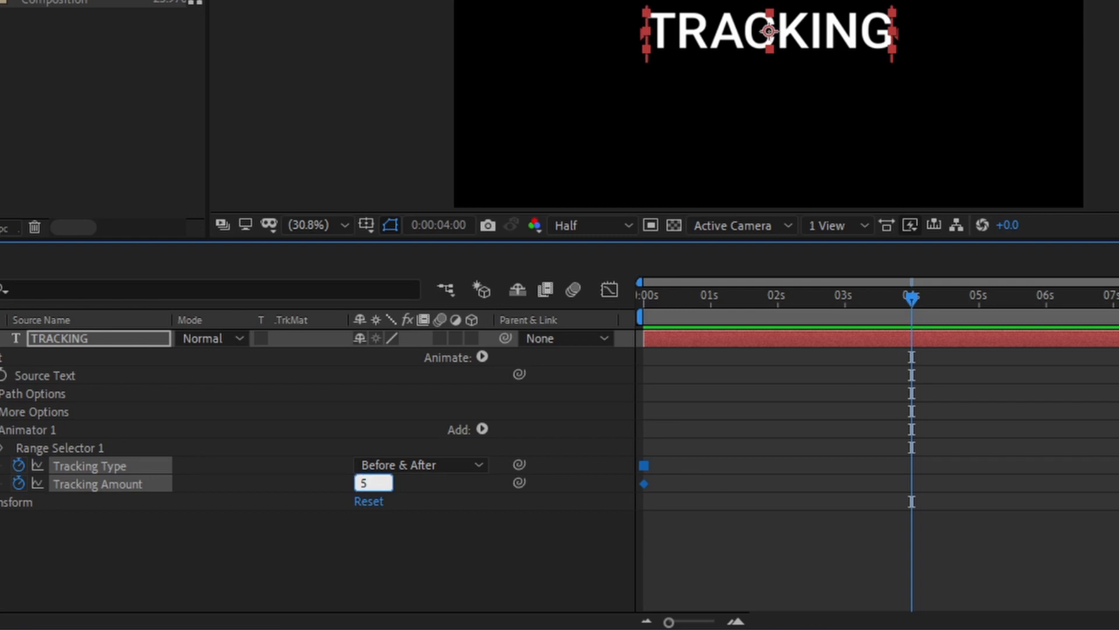
pyautogui.write('50')
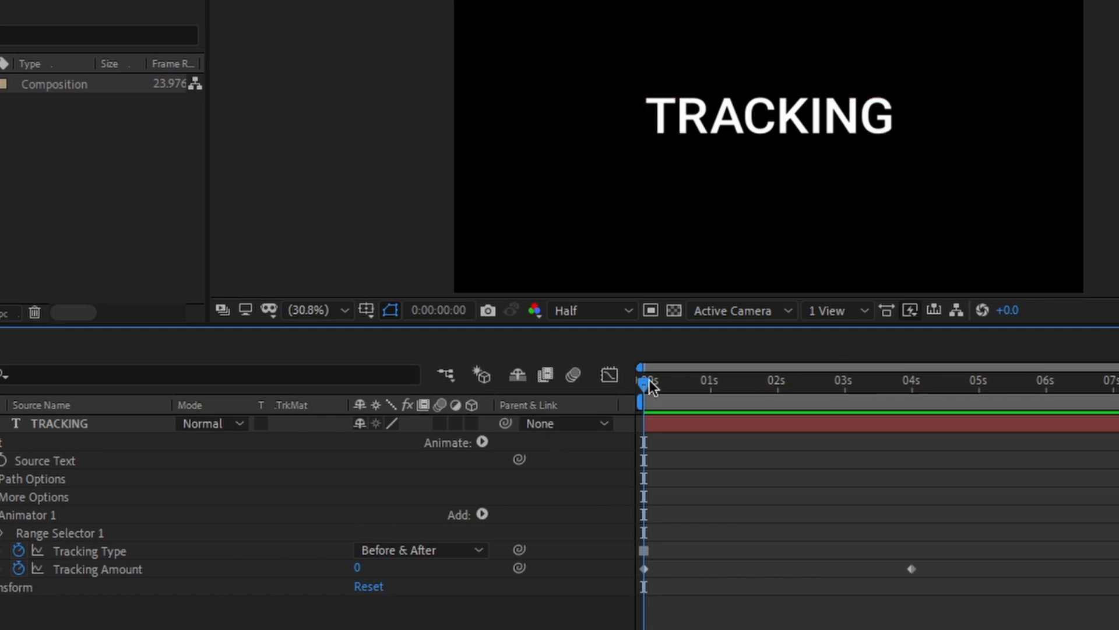
# Preview the spreading letters and keyframe the layer's Scale at 0 and 4 seconds.
pyautogui.moveTo(645, 380); pyautogui.dragTo(888, 380)
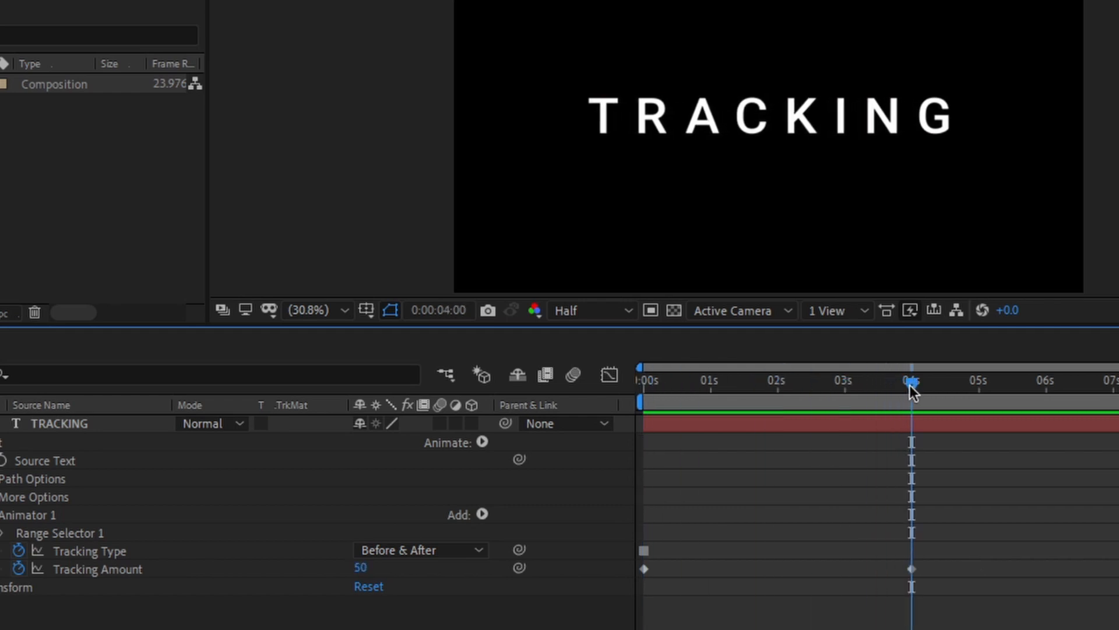
pyautogui.click(59, 422)
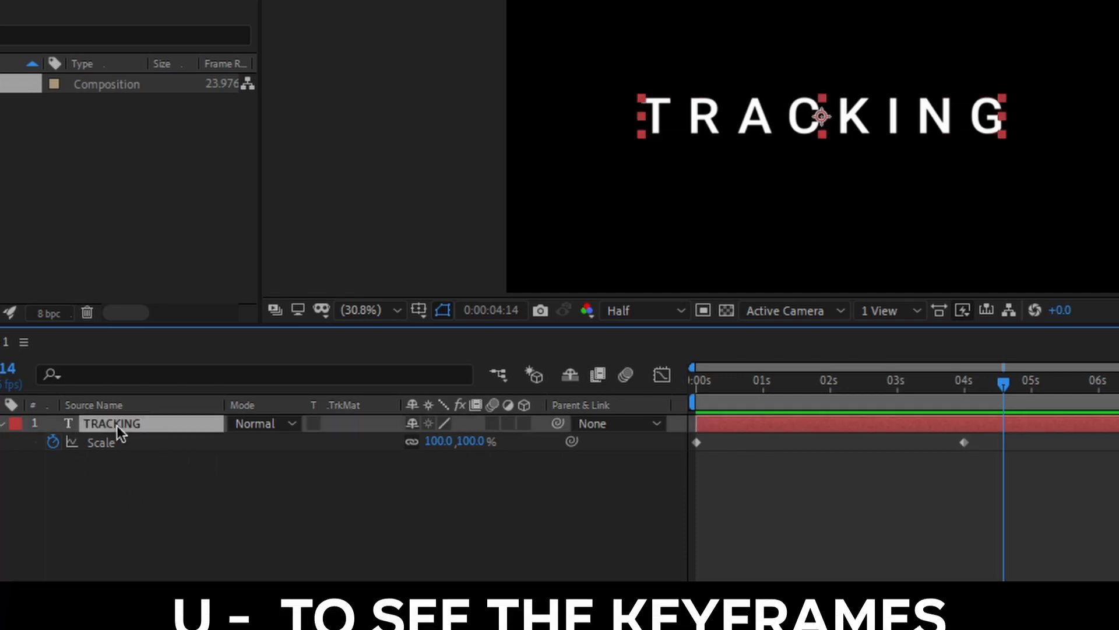
# Reveal the keyframed Tracking Type, Tracking Amount and Scale properties and select all their keyframes.
pyautogui.press('u')
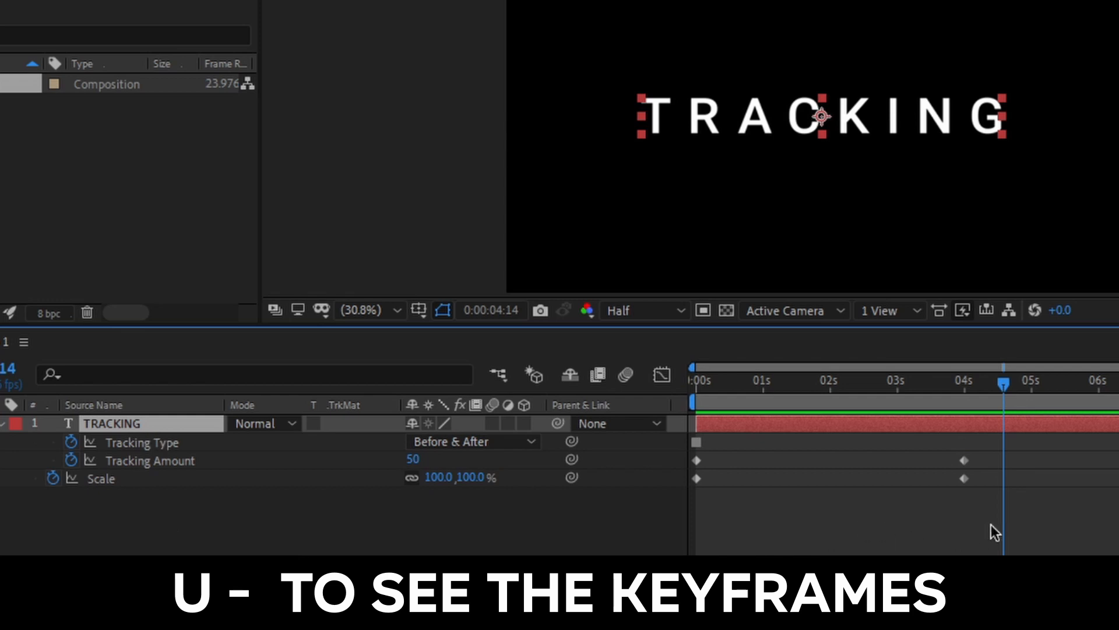
pyautogui.moveTo(1003, 384); pyautogui.dragTo(964, 384)
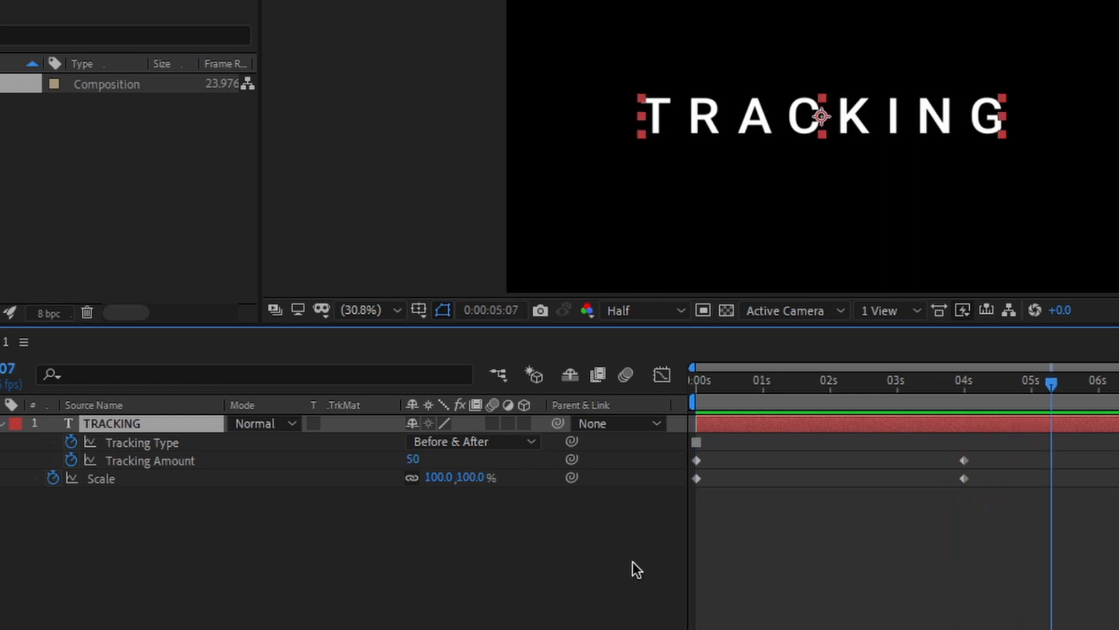
pyautogui.moveTo(1009, 538)
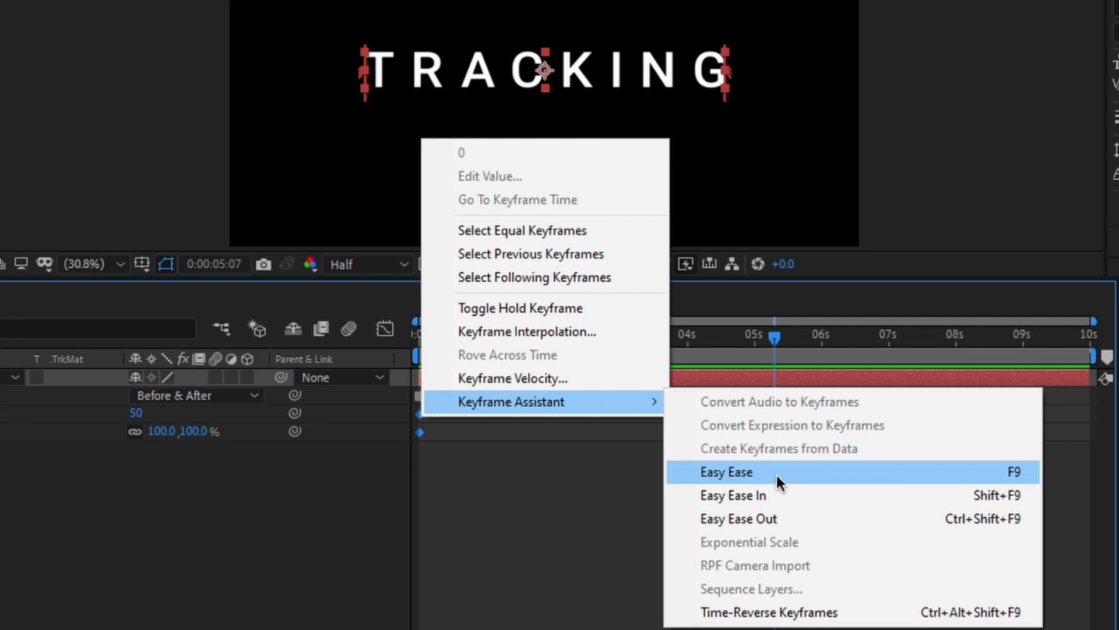
# Apply Easy Ease to all the selected tracking and scale keyframes.
pyautogui.click(725, 471)
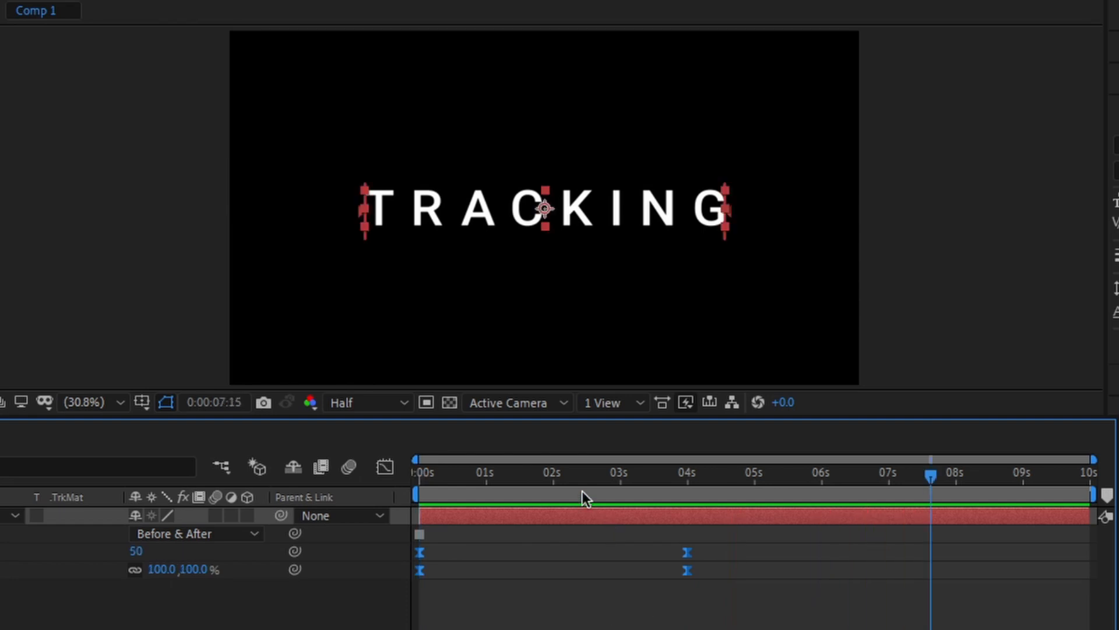
pyautogui.moveTo(585, 487)
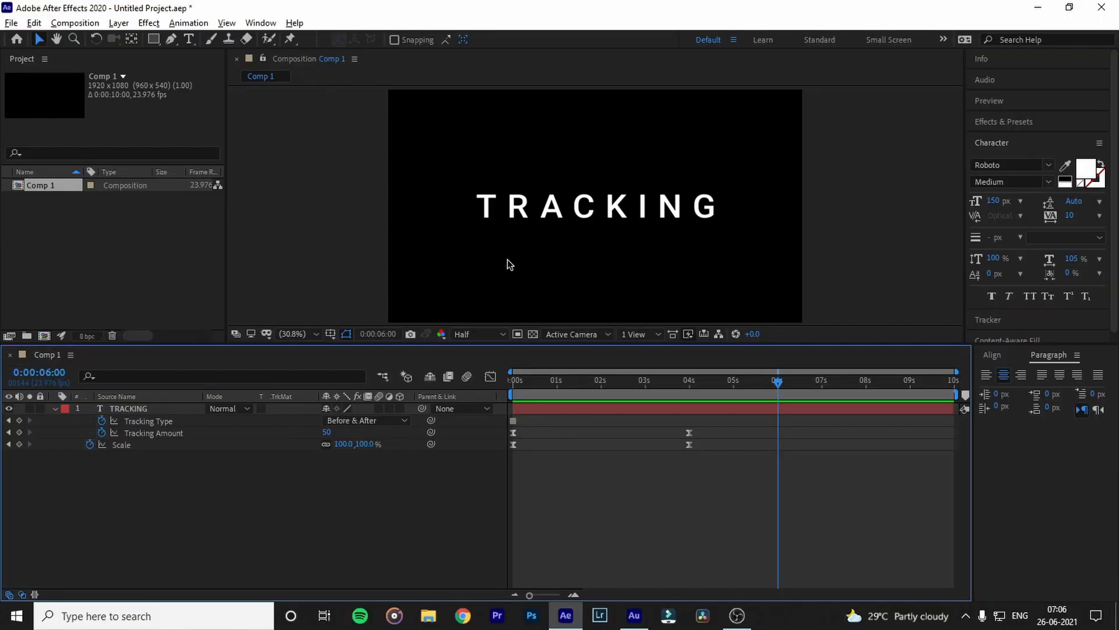
pyautogui.moveTo(336, 540)
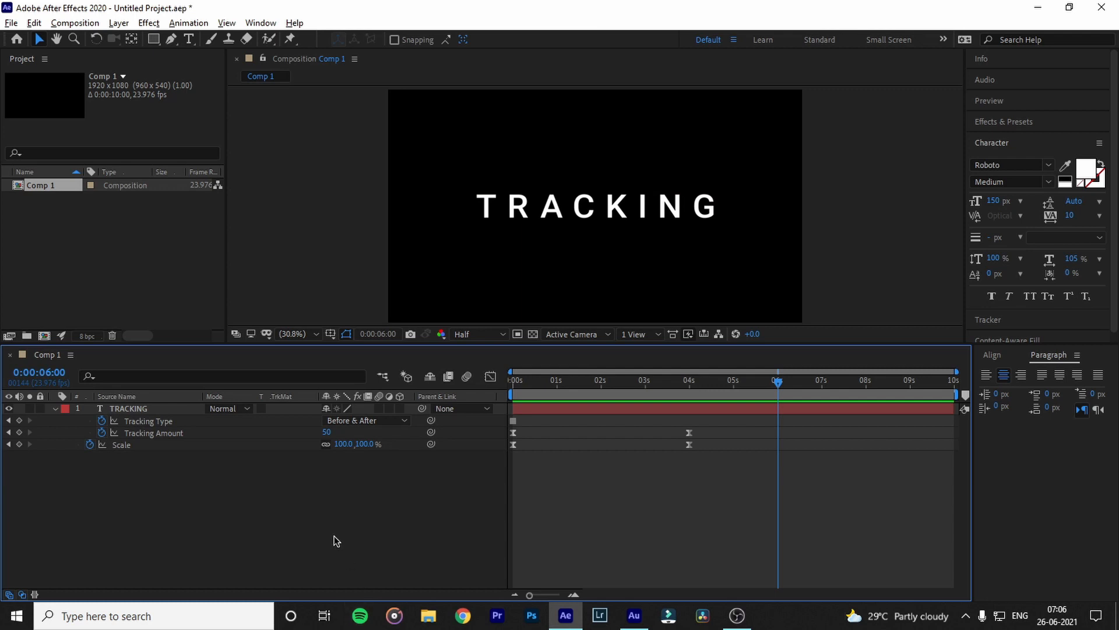
pyautogui.moveTo(211, 459)
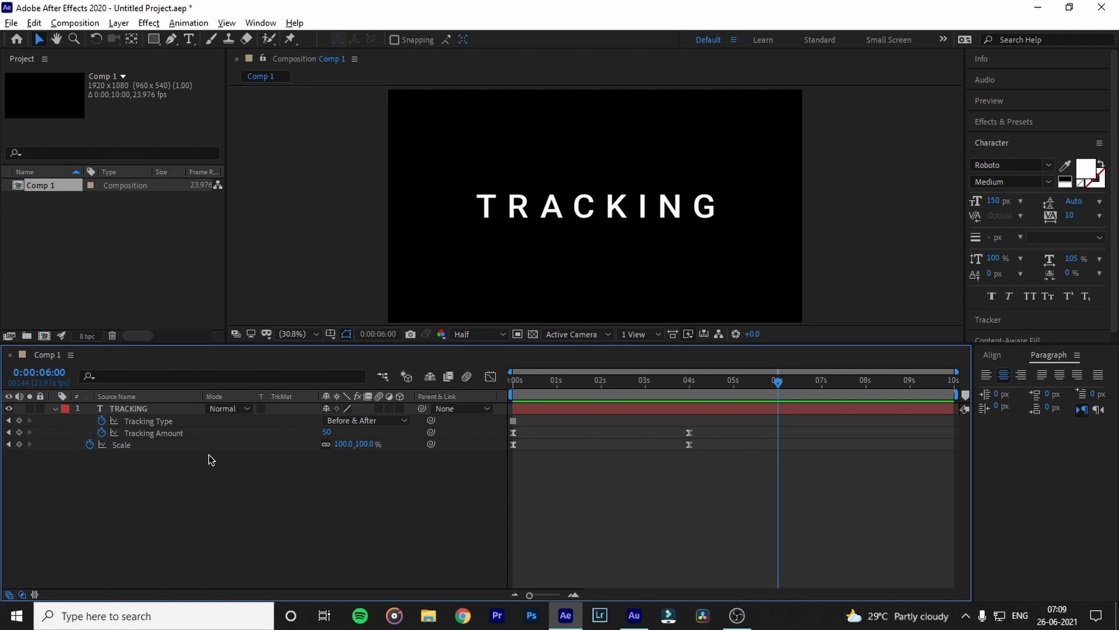
# Queue Comp 1 for rendering with Ctrl+M.
pyautogui.press('ctrl+m')
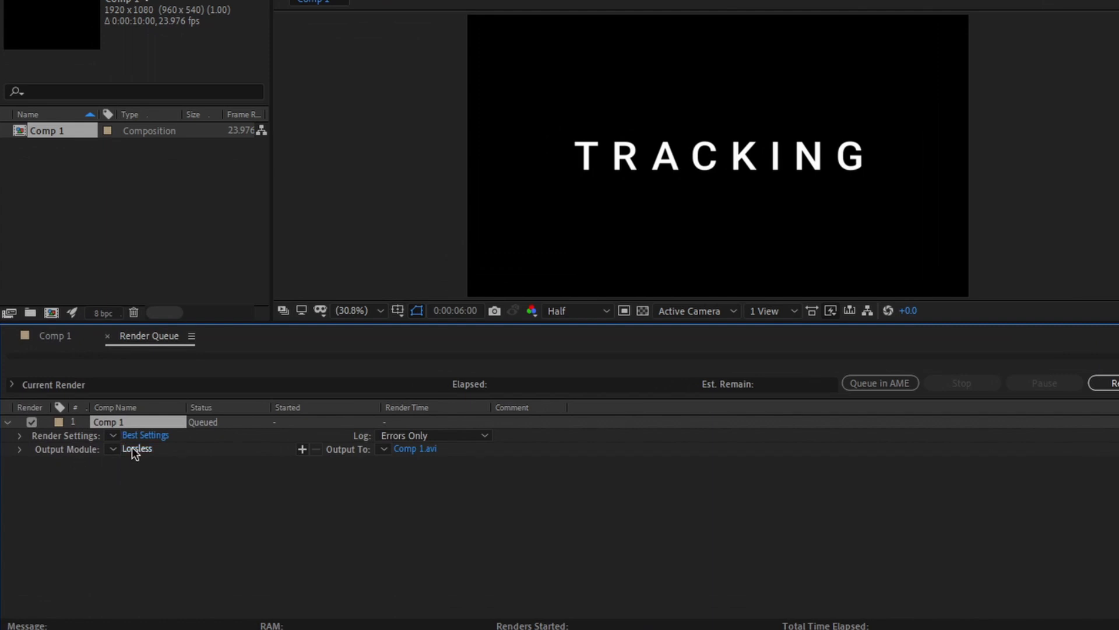
# Make the output module QuickTime with RGB + Alpha channels for a transparent Comp 1.mov.
pyautogui.click(138, 447)
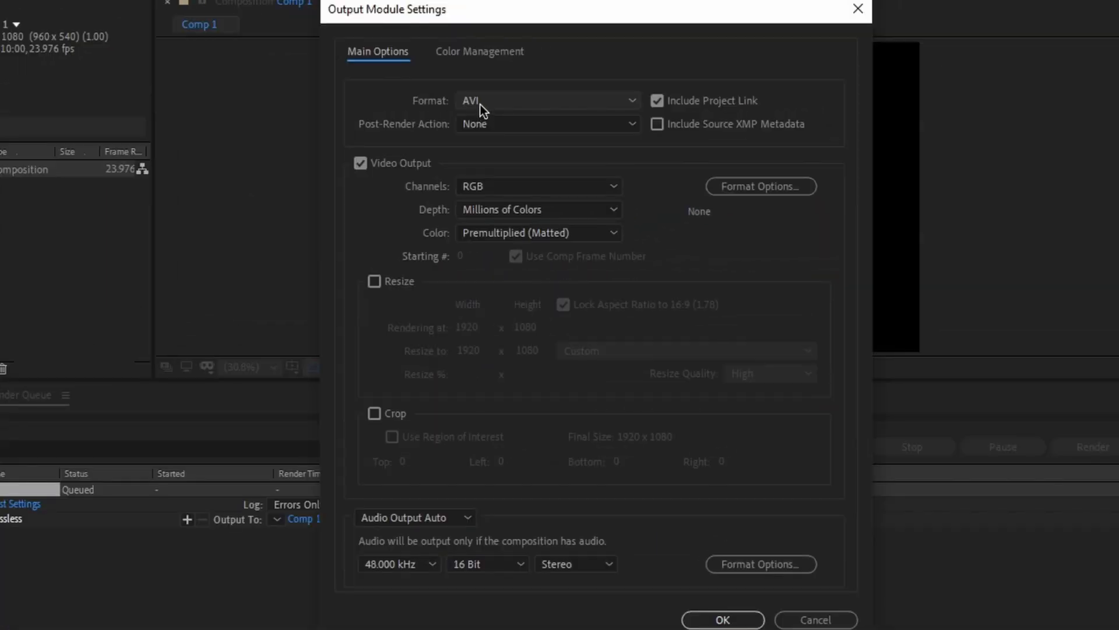
pyautogui.click(546, 100)
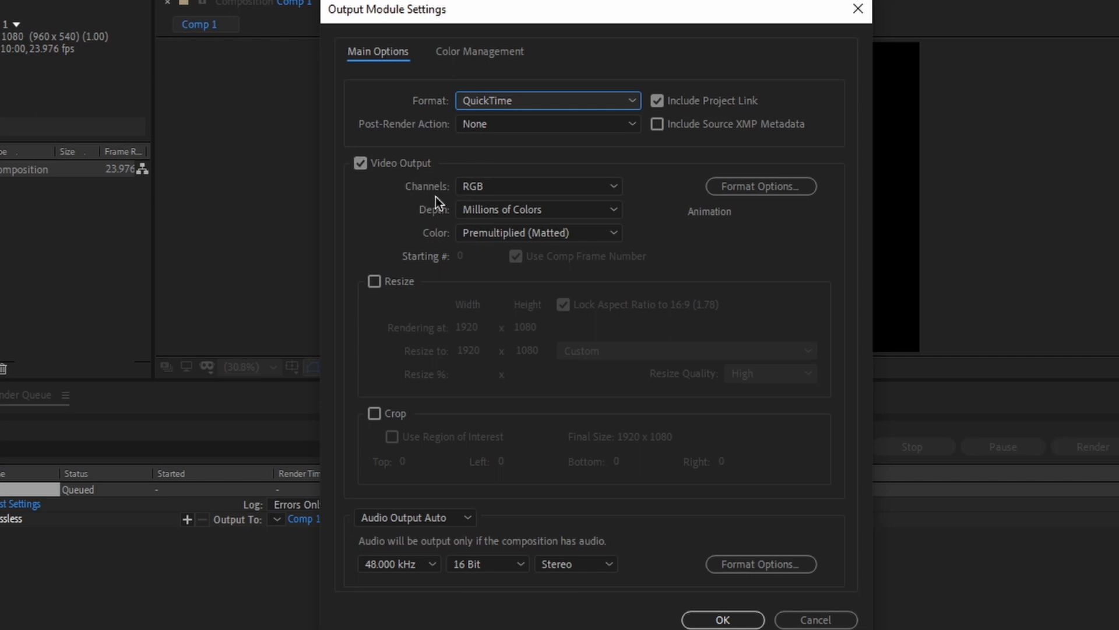
pyautogui.click(538, 186)
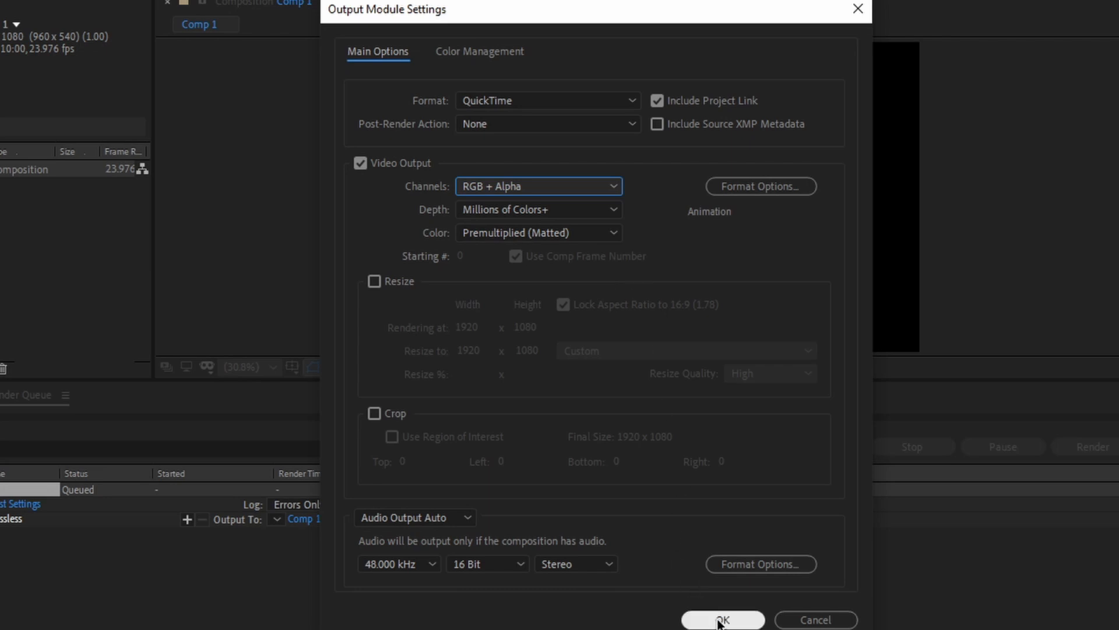
pyautogui.click(722, 618)
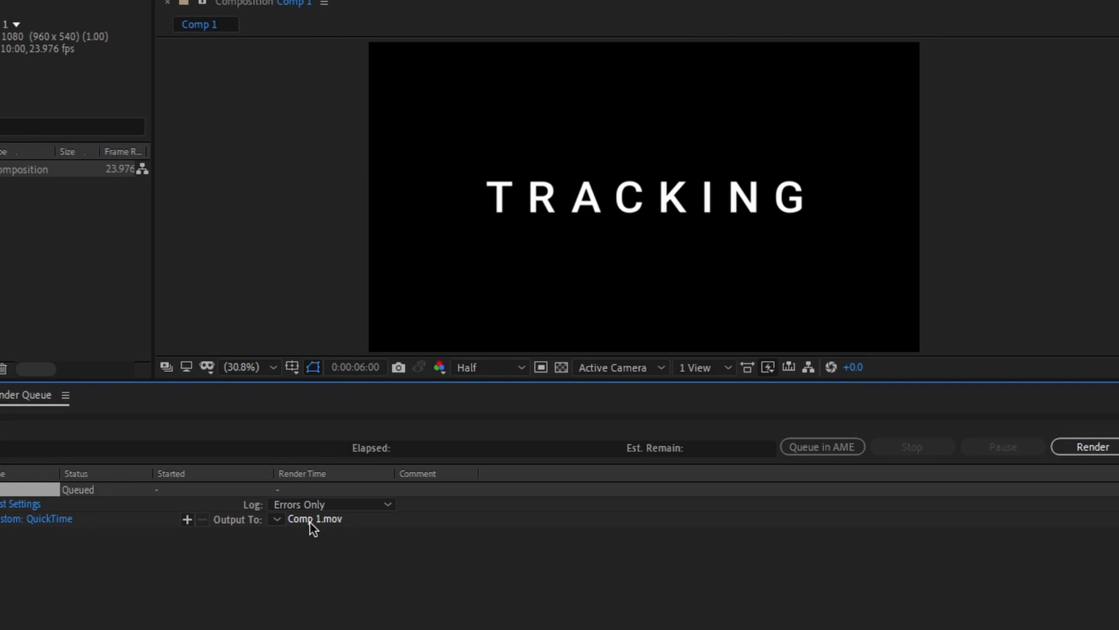
# Point Output To at the Desktop for Comp 1.mov and start the render.
pyautogui.click(316, 517)
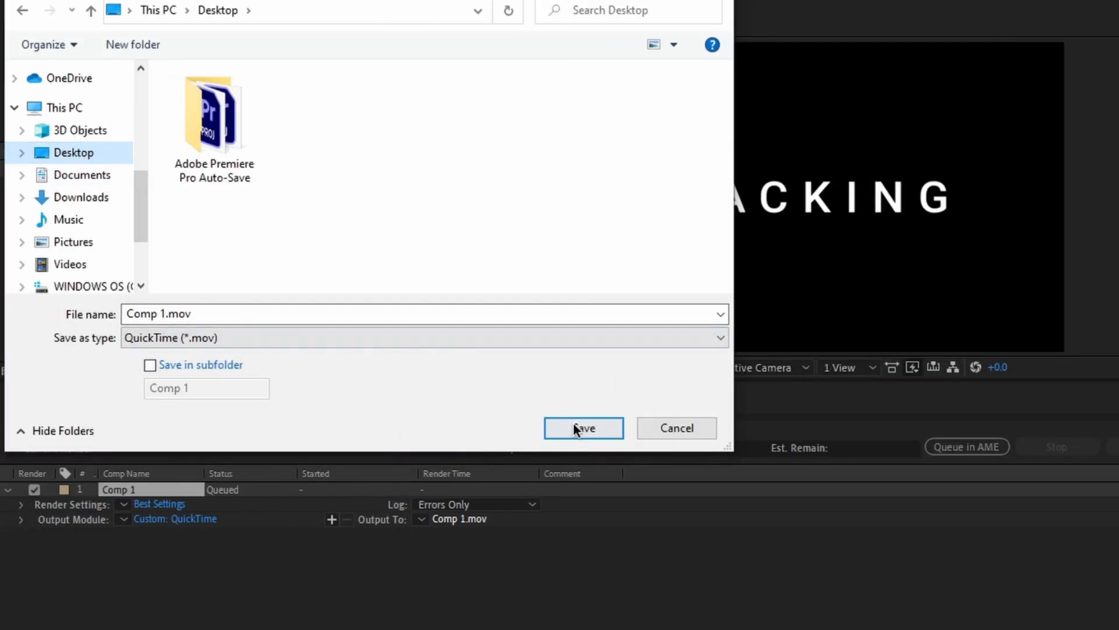
pyautogui.click(583, 428)
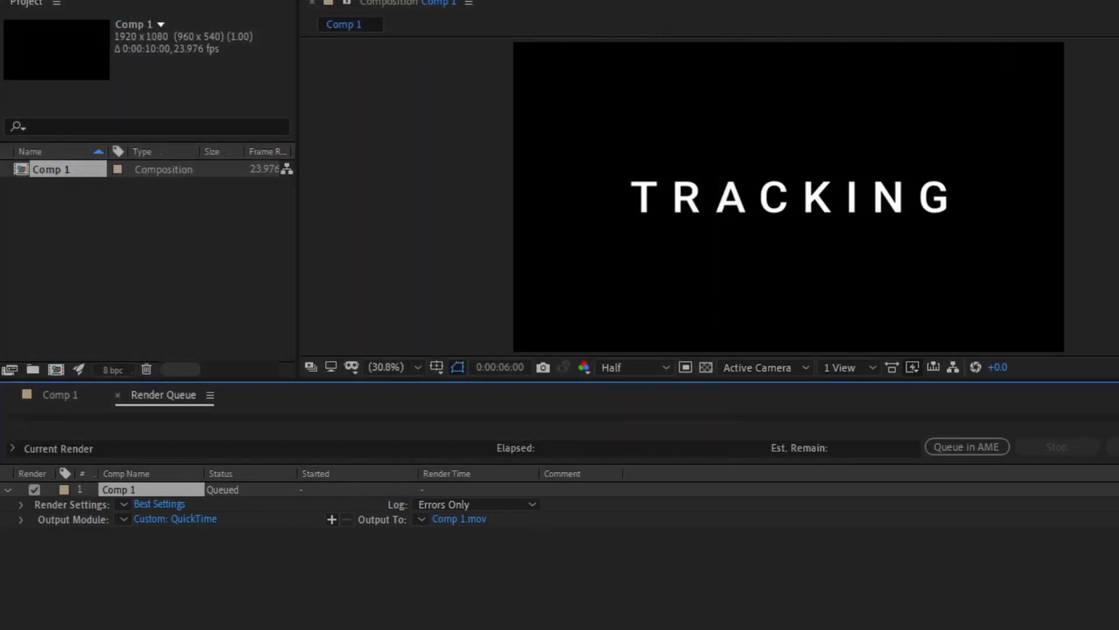
pyautogui.click(1057, 446)
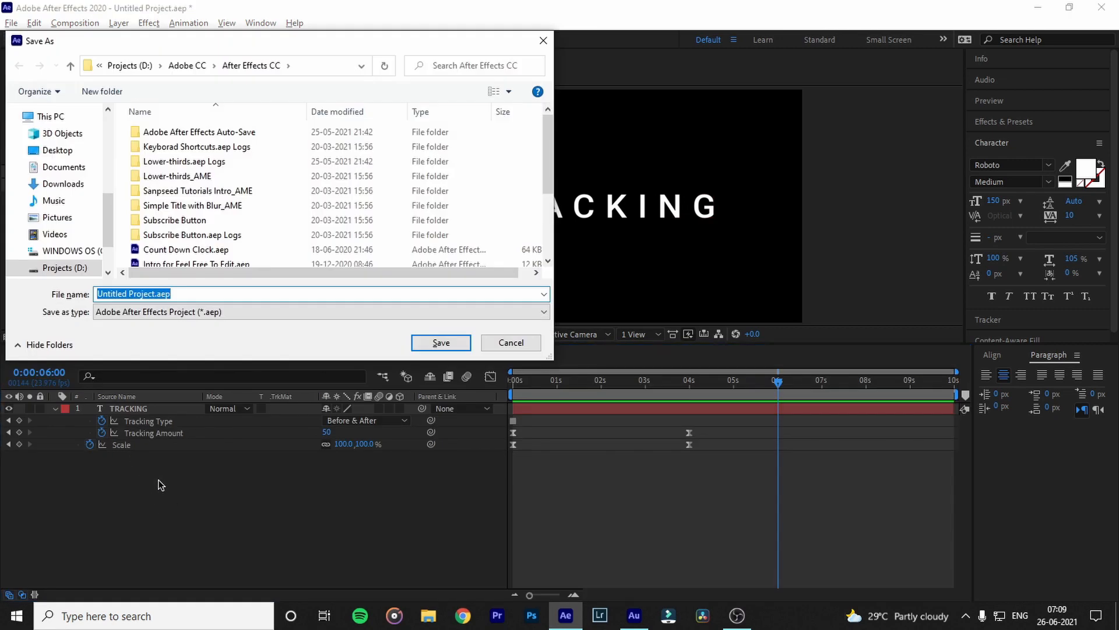
pyautogui.moveTo(164, 485)
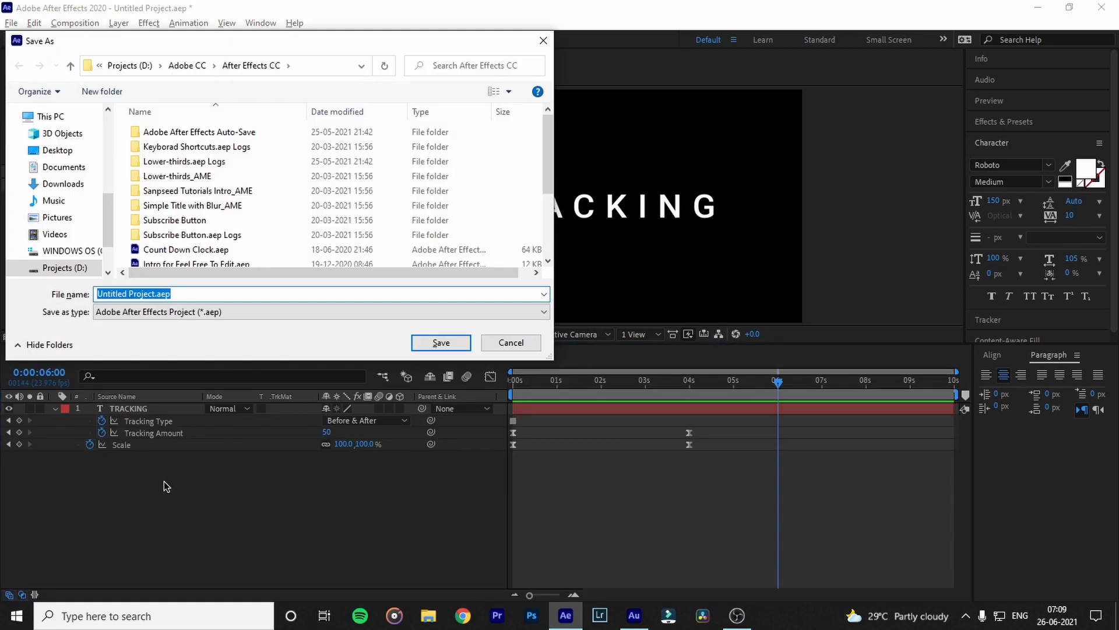
# Dismiss the project Save As prompt without saving and start Premiere Pro from the taskbar.
pyautogui.click(186, 250)
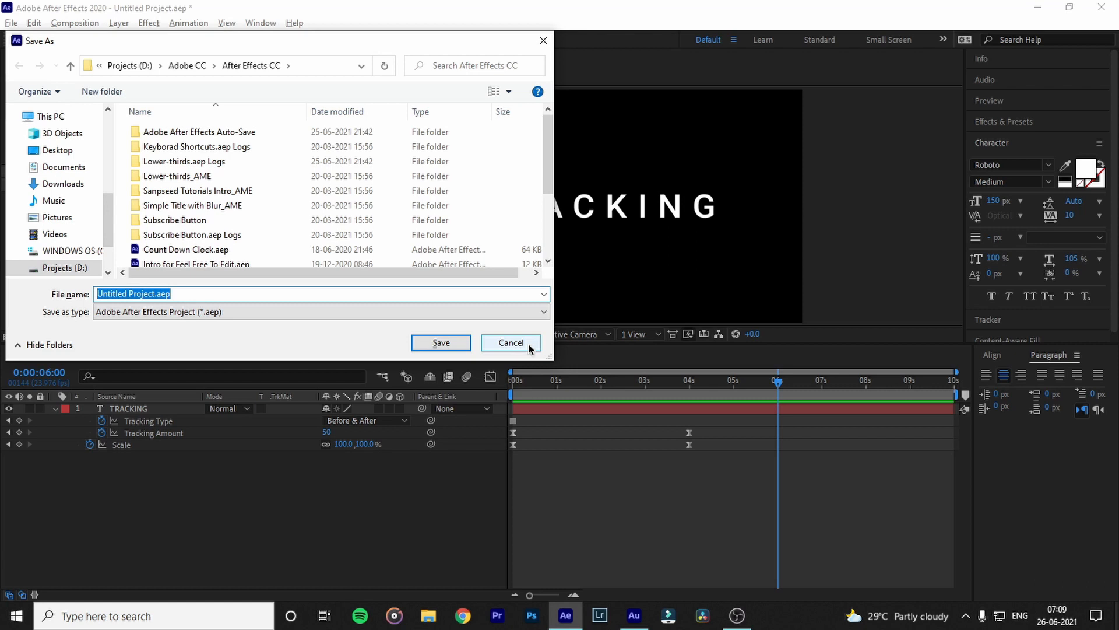
pyautogui.click(510, 343)
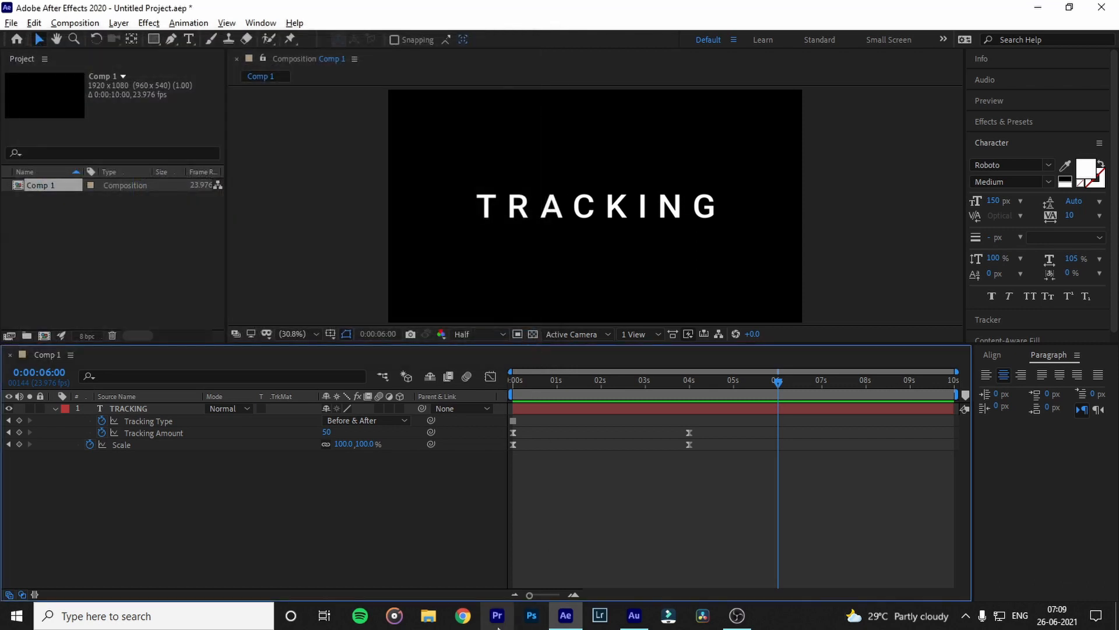
pyautogui.click(497, 615)
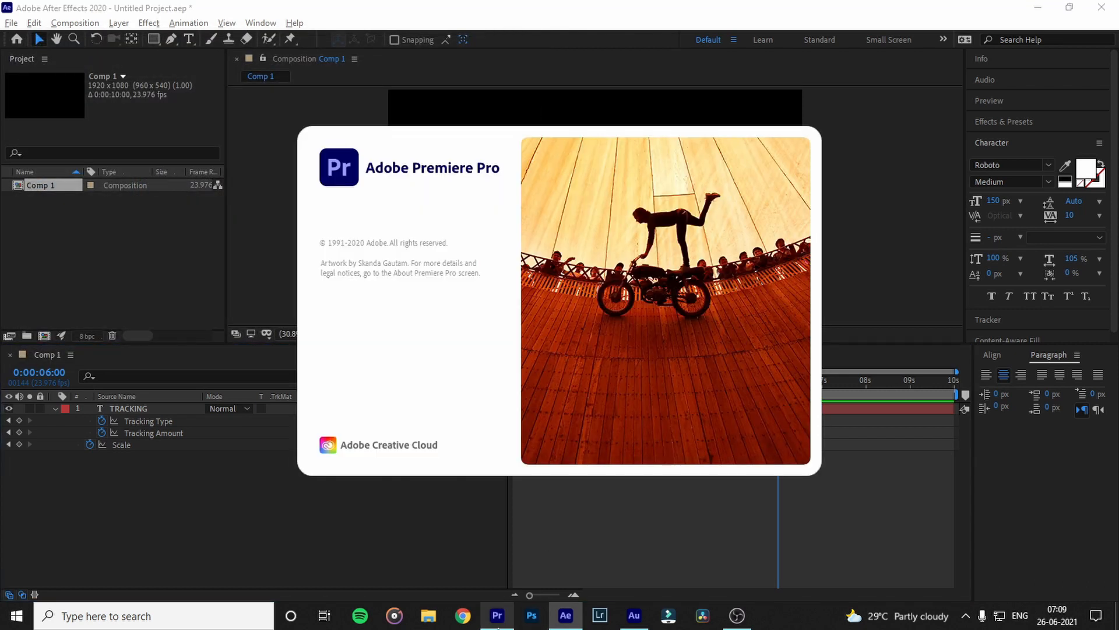
# Let Premiere Pro load the Animation Testing project with the Sequence 01 drone clip.
pyautogui.click(497, 615)
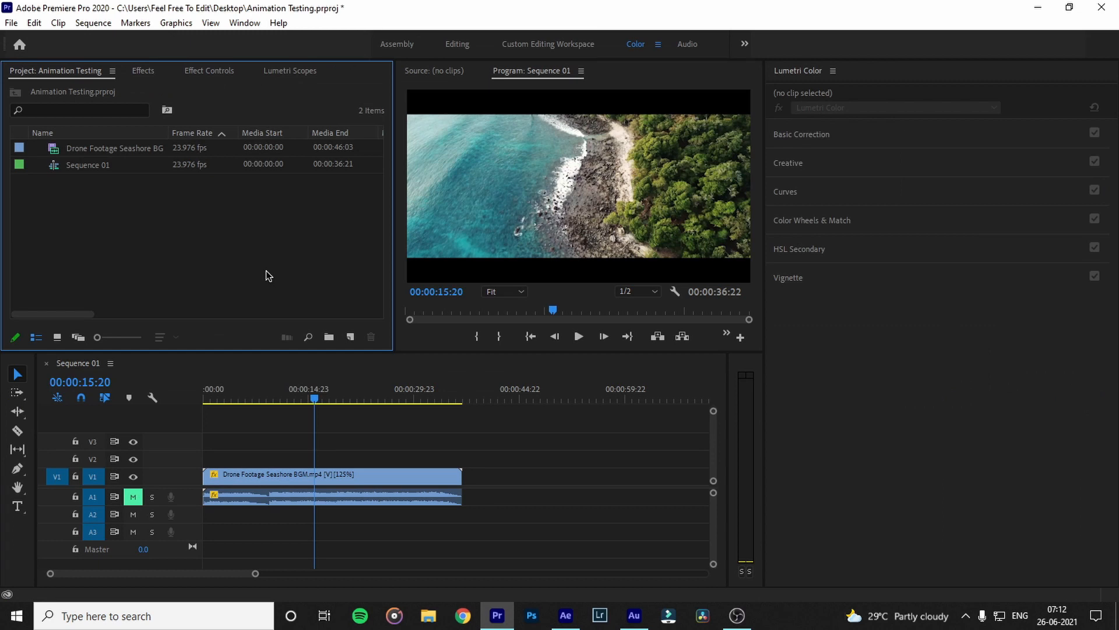
pyautogui.moveTo(222, 245)
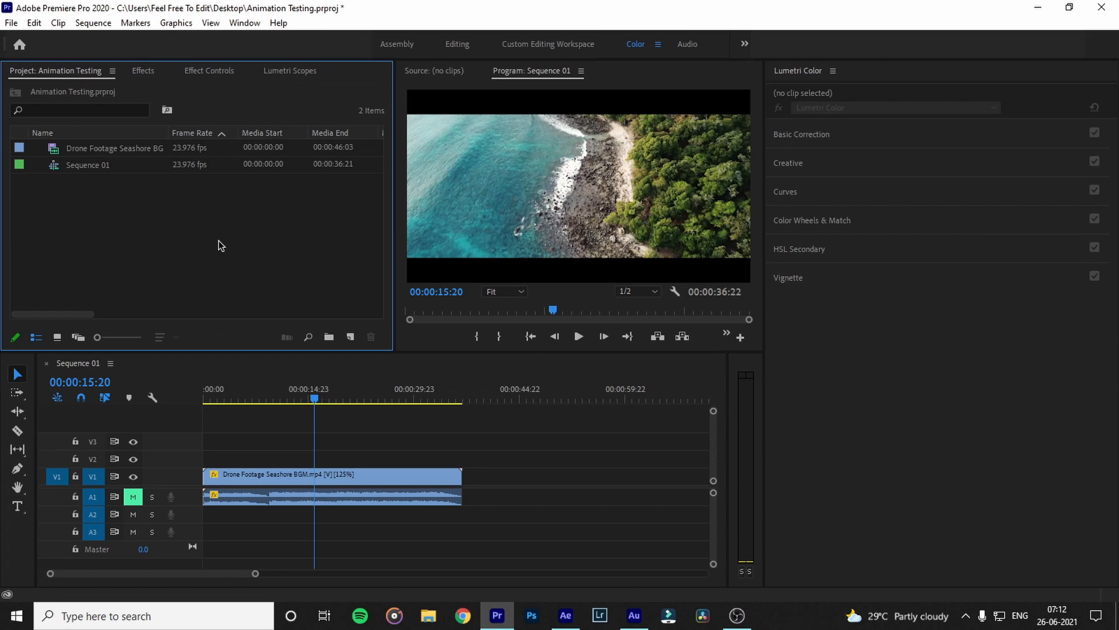